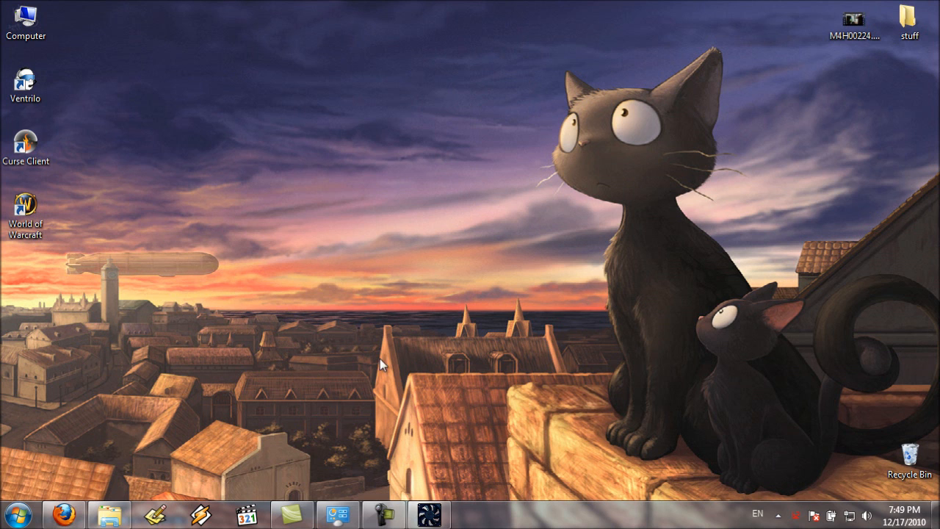
pyautogui.moveTo(67, 514)
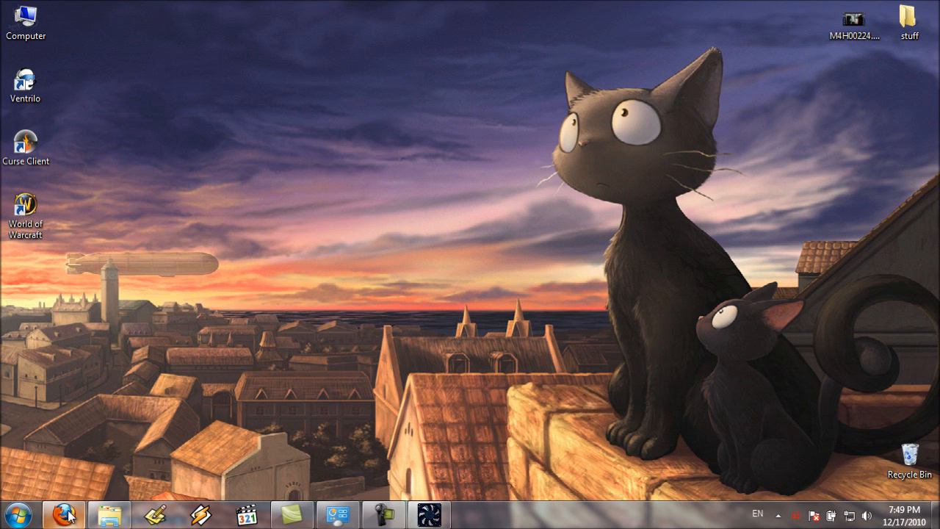
# Select the junk copies in Explorer and delete them, confirming removal of 30 items.
pyautogui.click(63, 514)
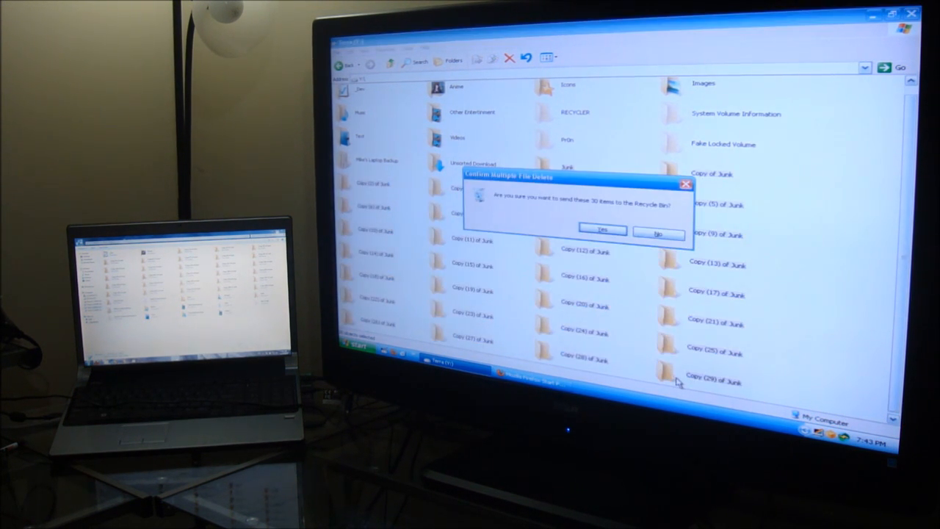
pyautogui.click(602, 229)
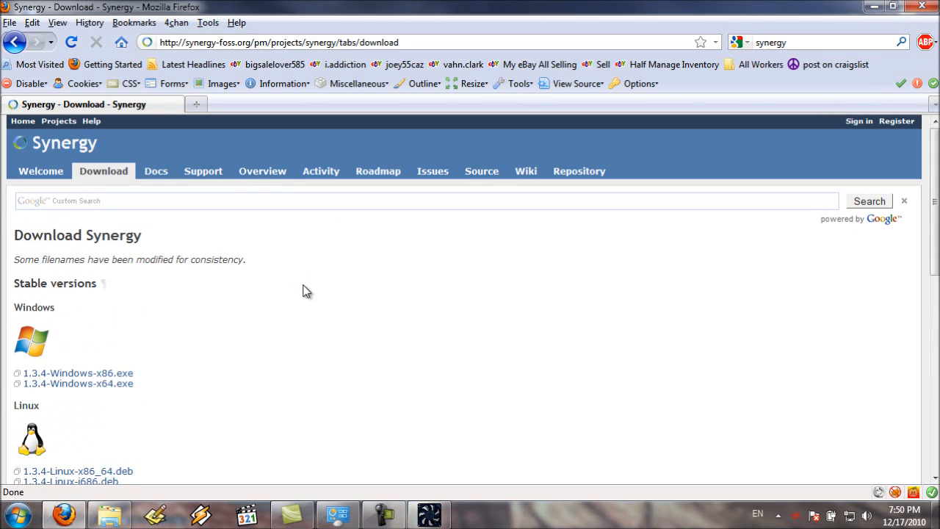
pyautogui.moveTo(433, 125)
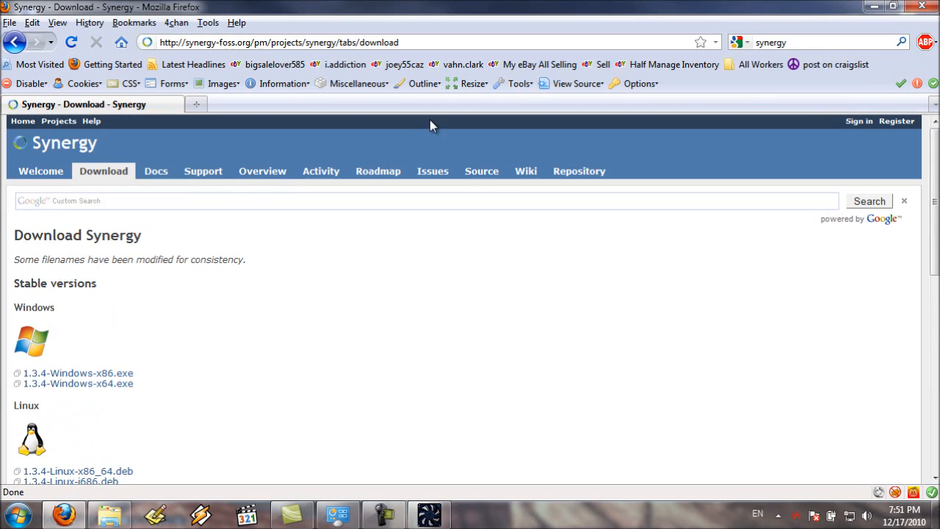
pyautogui.moveTo(296, 411)
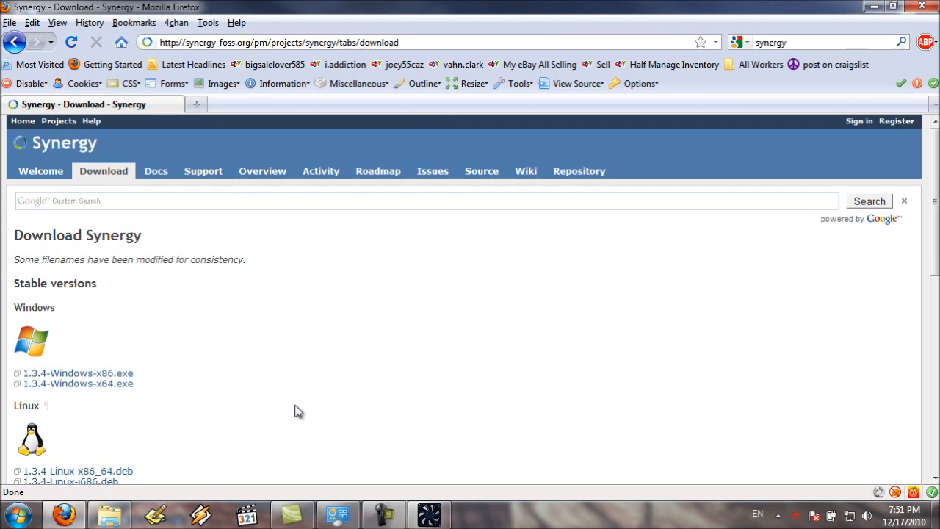
pyautogui.moveTo(170, 331)
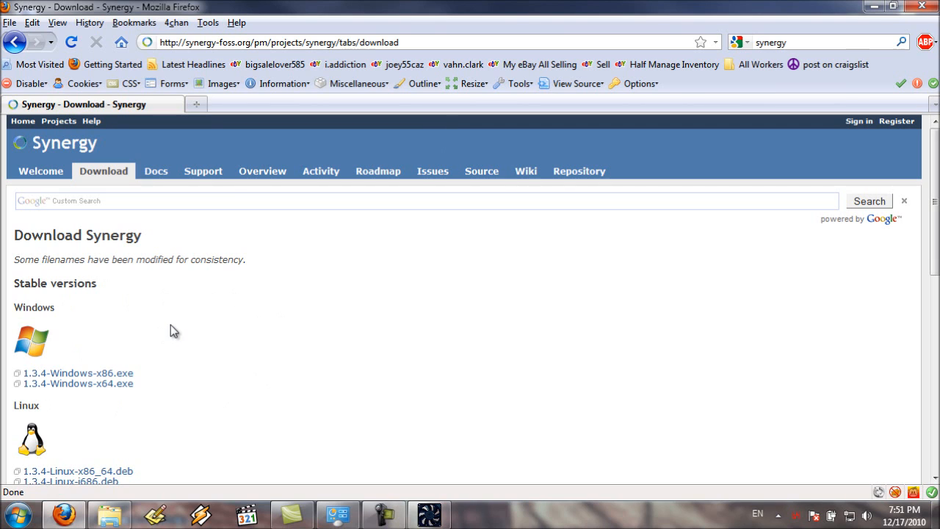
# Download the 1.3.4-Windows-x64.exe Synergy+ installer with Save File, then minimize Firefox.
pyautogui.scroll(-3)
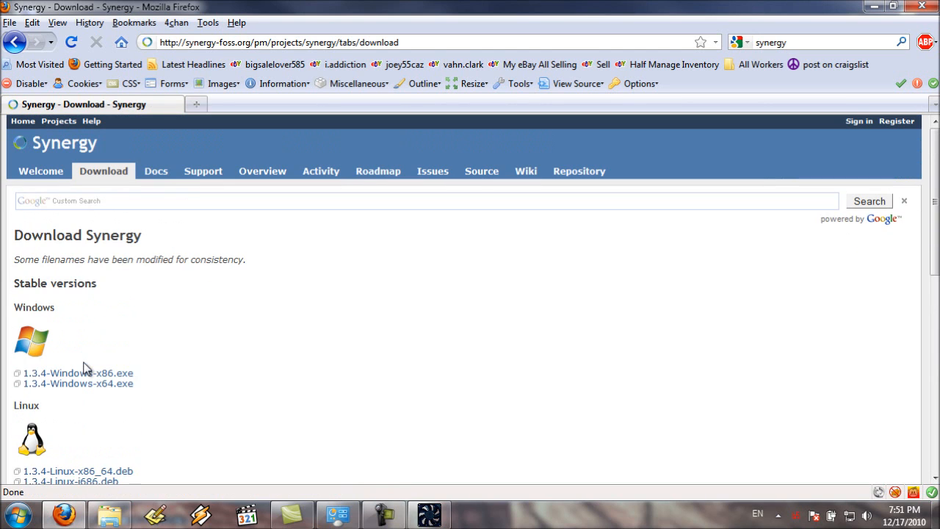
pyautogui.scroll(-3)
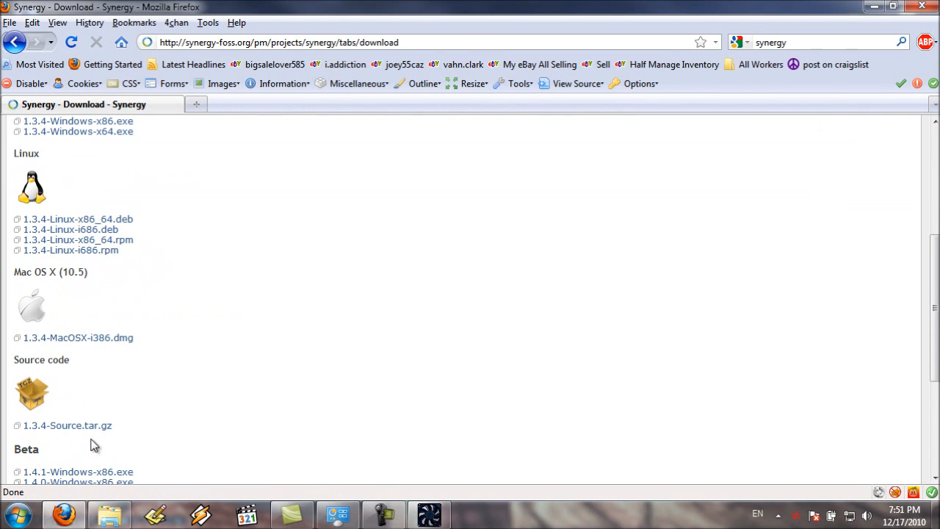
pyautogui.scroll(3)
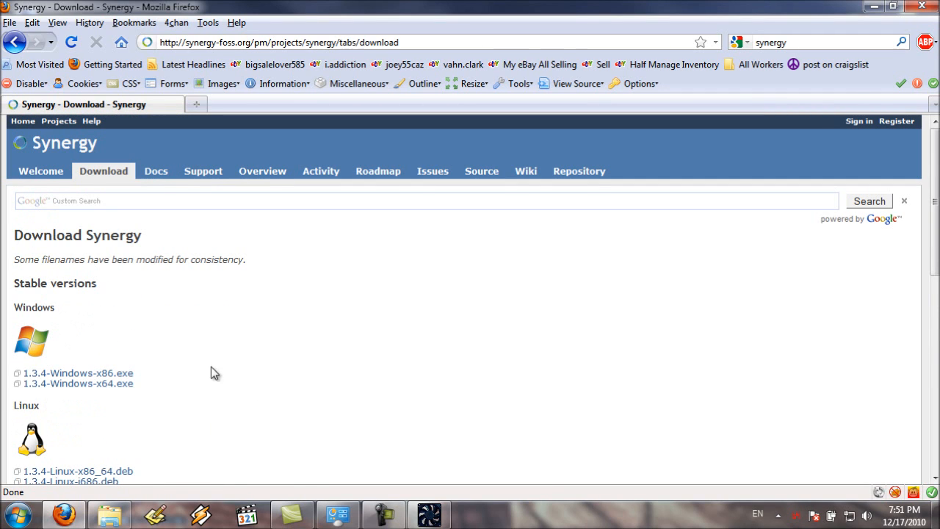
pyautogui.moveTo(79, 373)
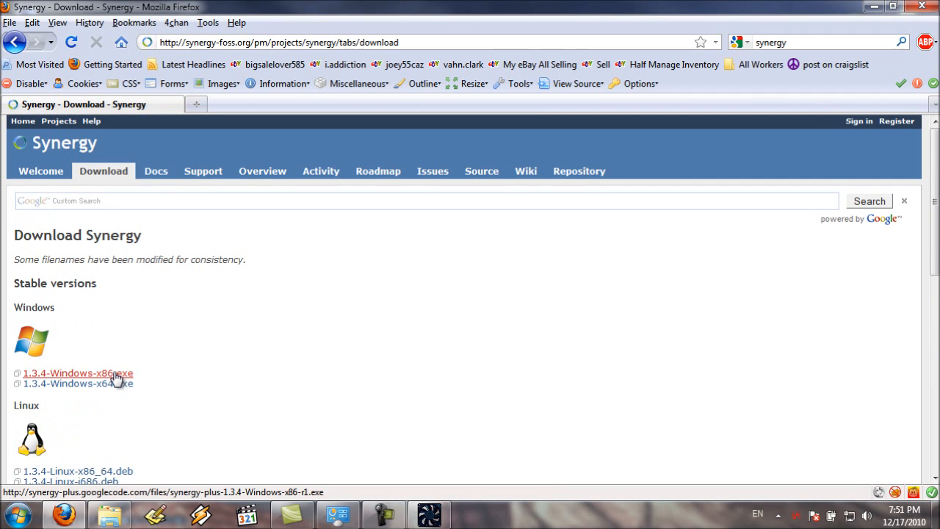
pyautogui.click(78, 372)
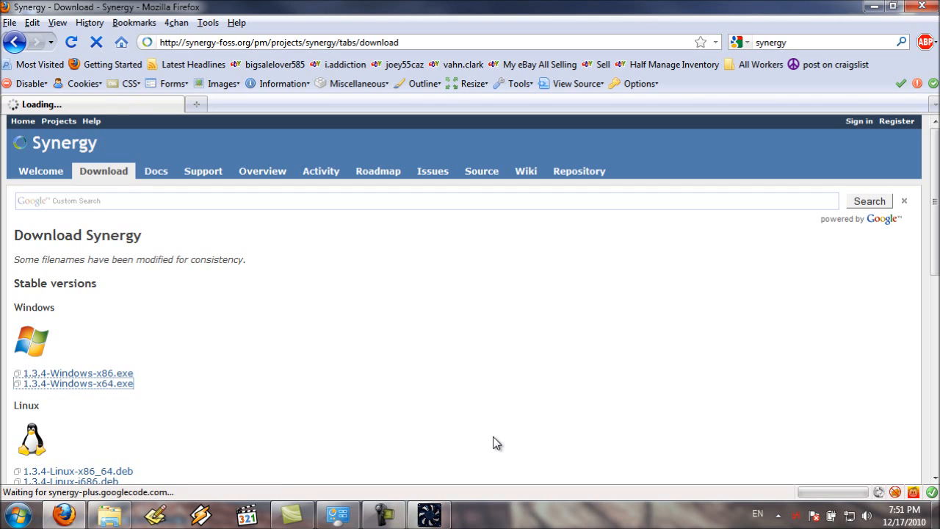
pyautogui.click(74, 382)
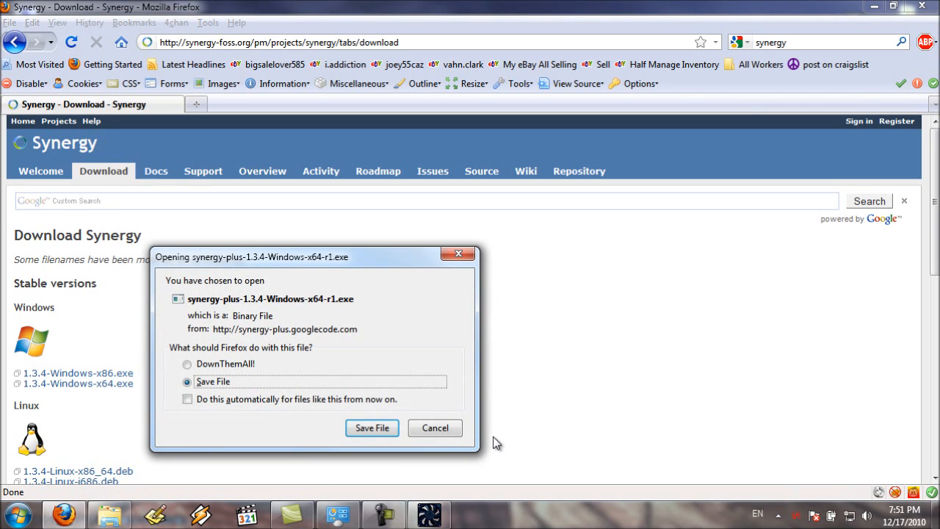
pyautogui.click(372, 427)
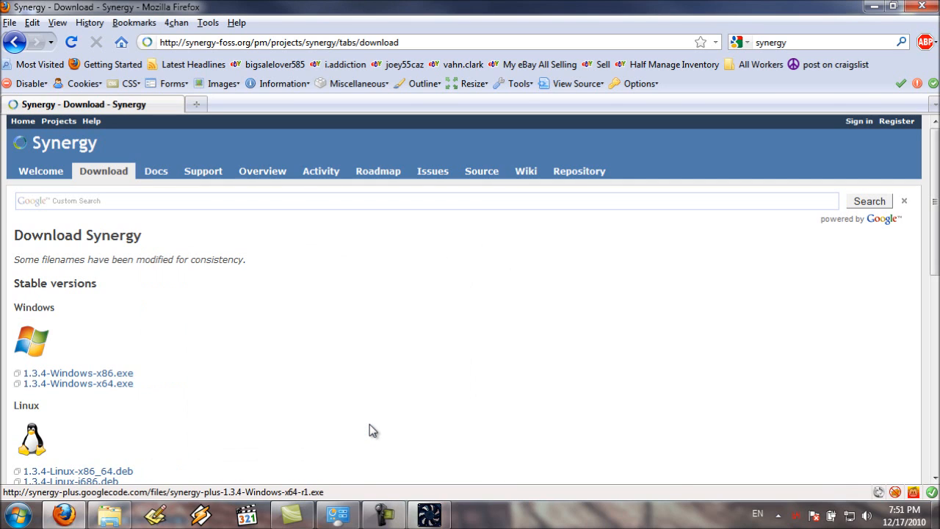
pyautogui.click(78, 383)
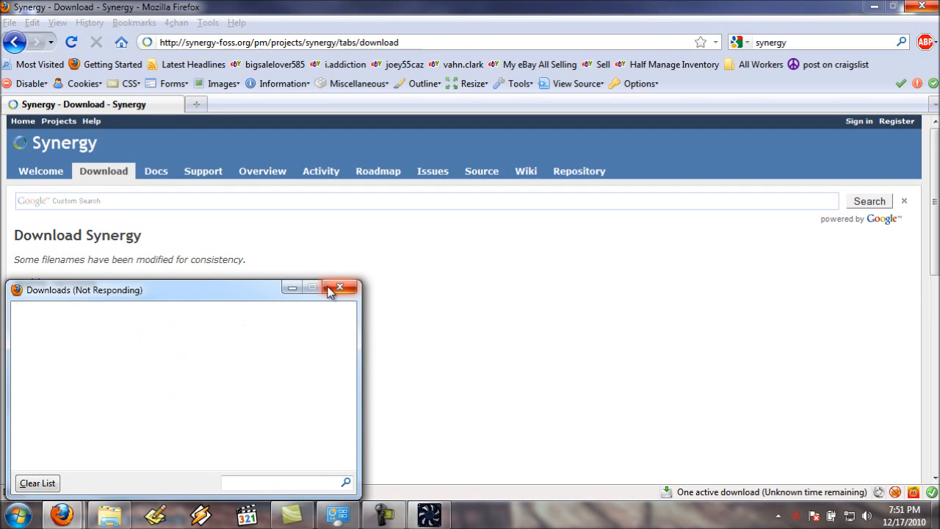
pyautogui.moveTo(291, 286)
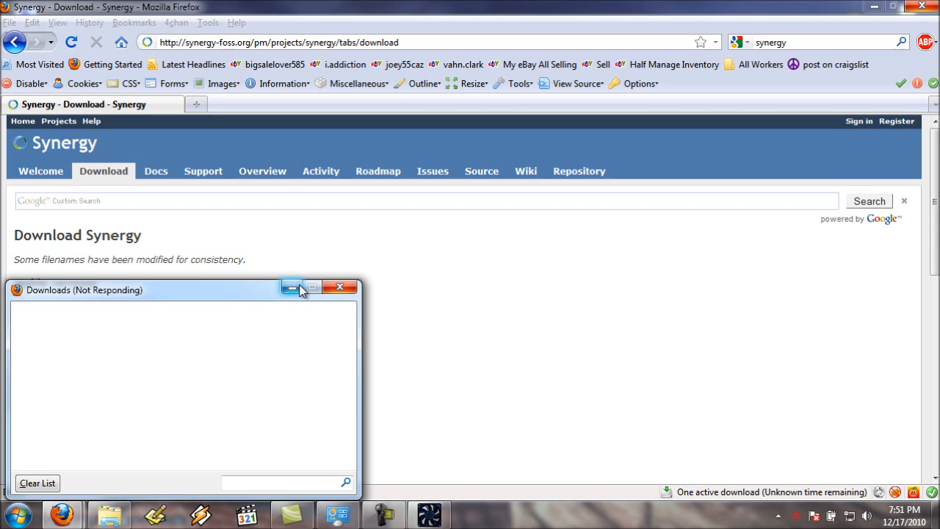
pyautogui.moveTo(290, 286)
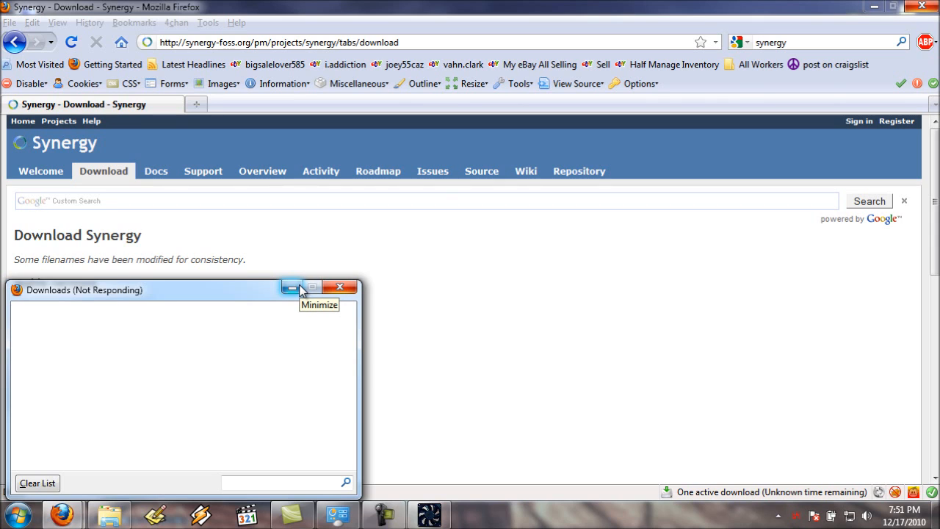
pyautogui.moveTo(350, 286)
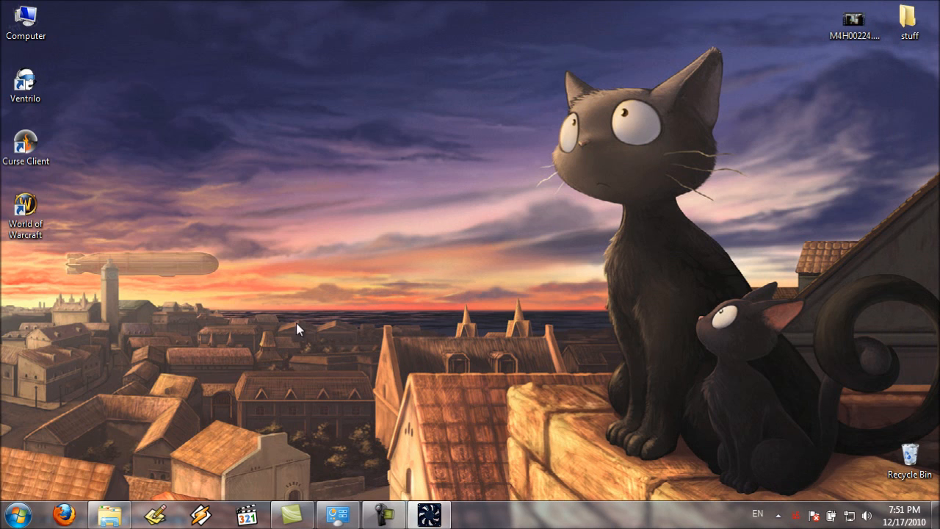
# Launch Synergy+, enter host 'Lun', then choose to share this computer's keyboard and mouse (server).
pyautogui.click(17, 514)
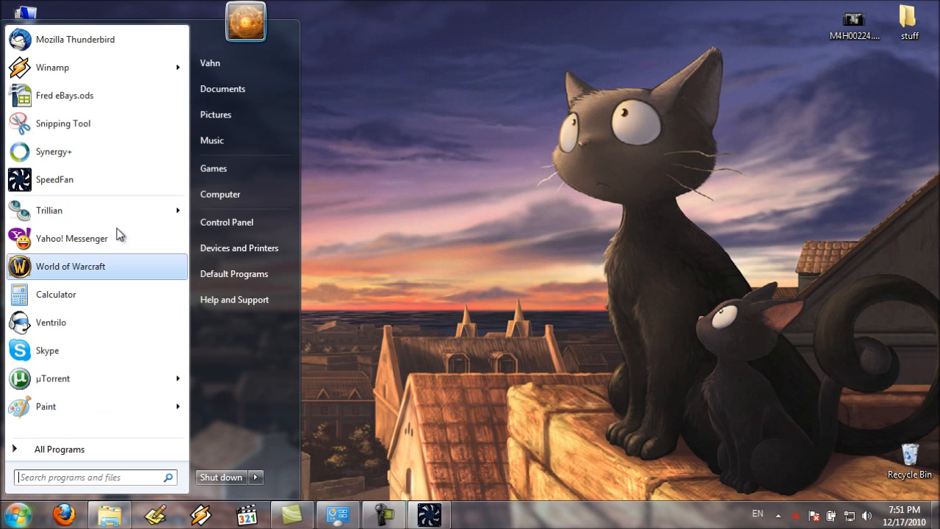
pyautogui.click(53, 151)
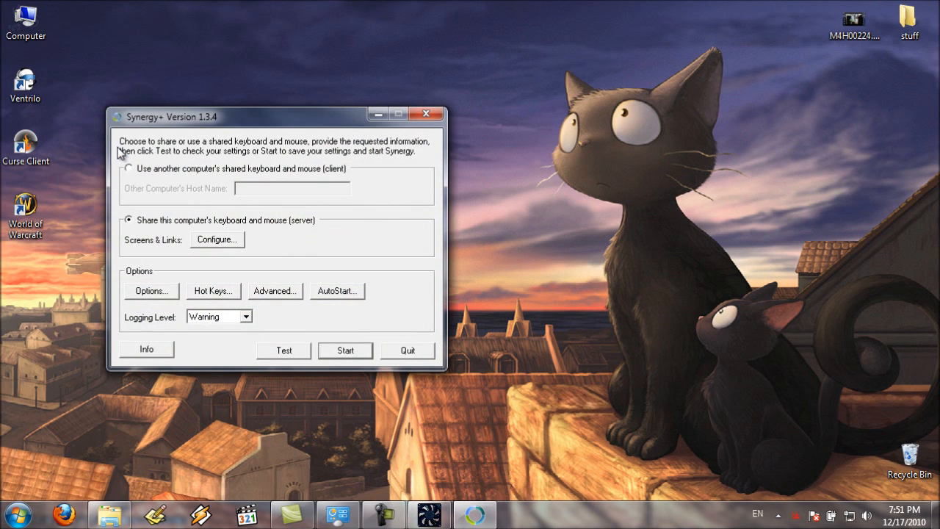
pyautogui.moveTo(211, 147)
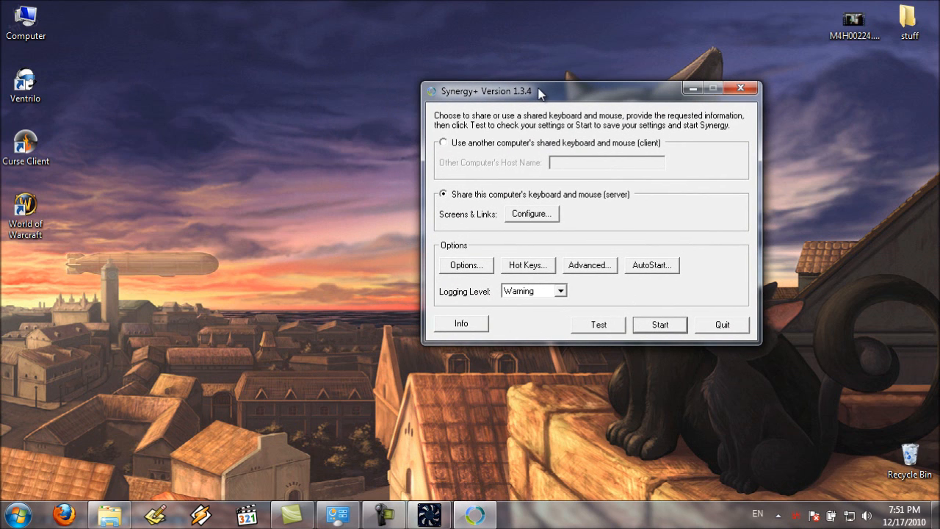
pyautogui.moveTo(517, 202)
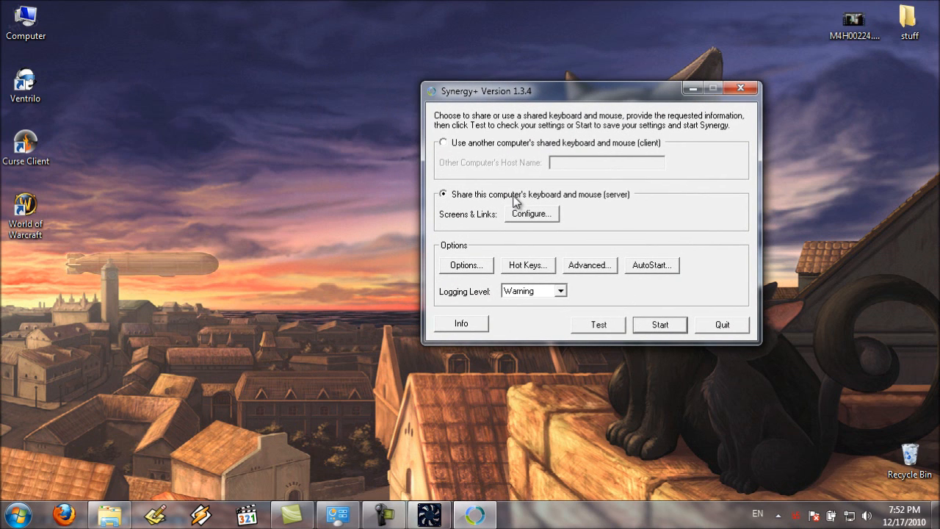
pyautogui.moveTo(629, 199)
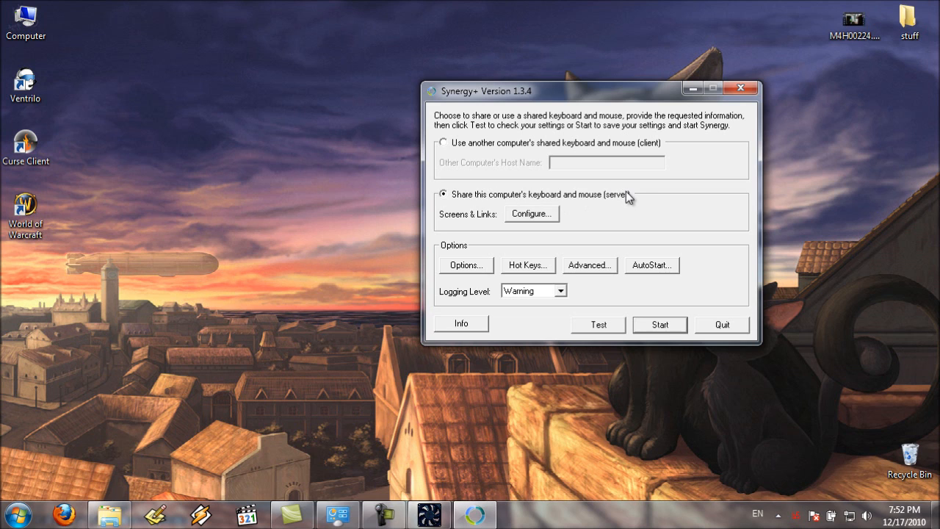
pyautogui.moveTo(636, 202)
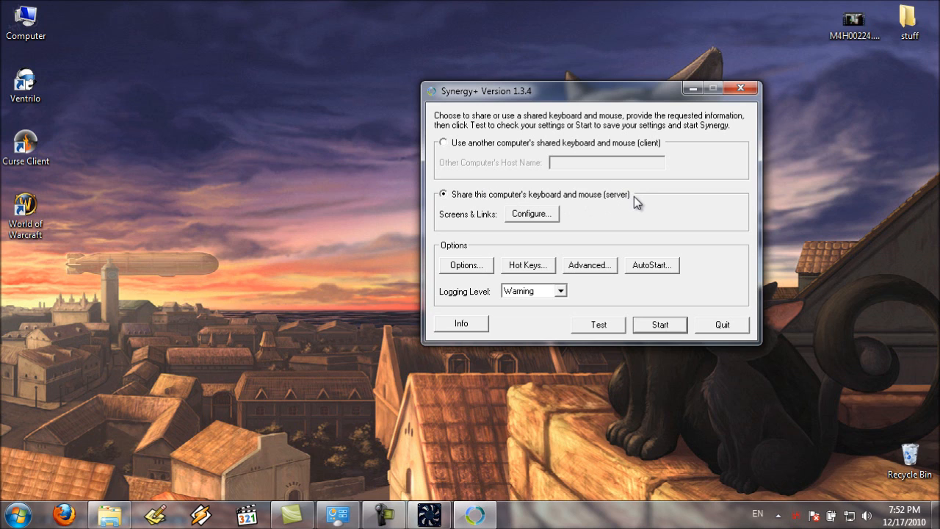
pyautogui.moveTo(483, 147)
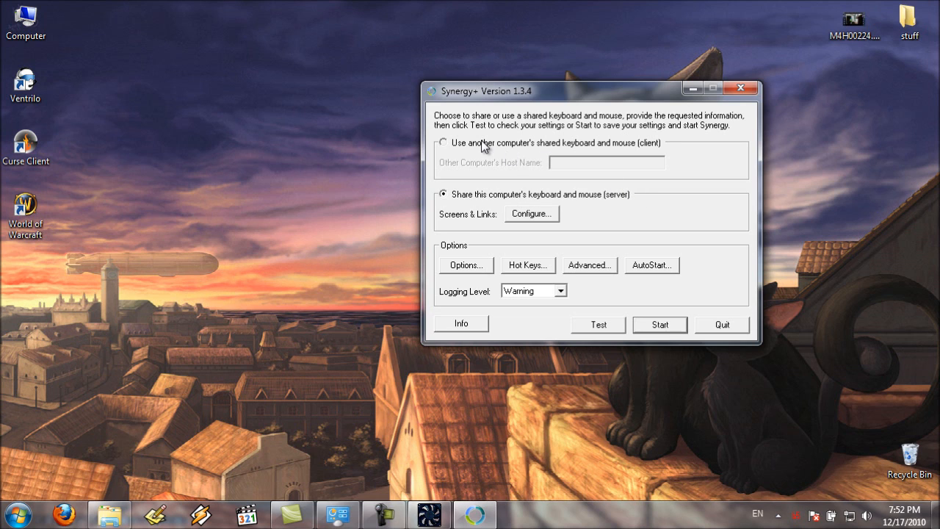
pyautogui.click(444, 141)
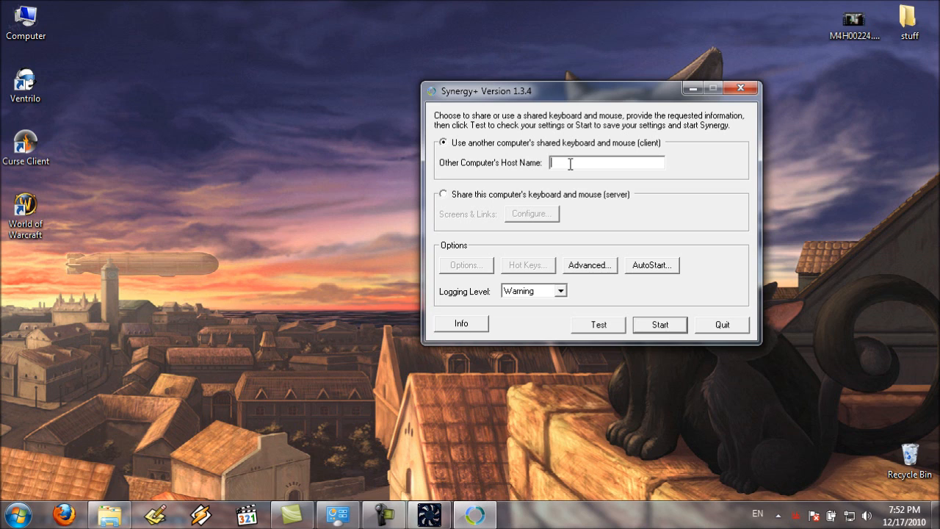
pyautogui.write('Lunamaria')
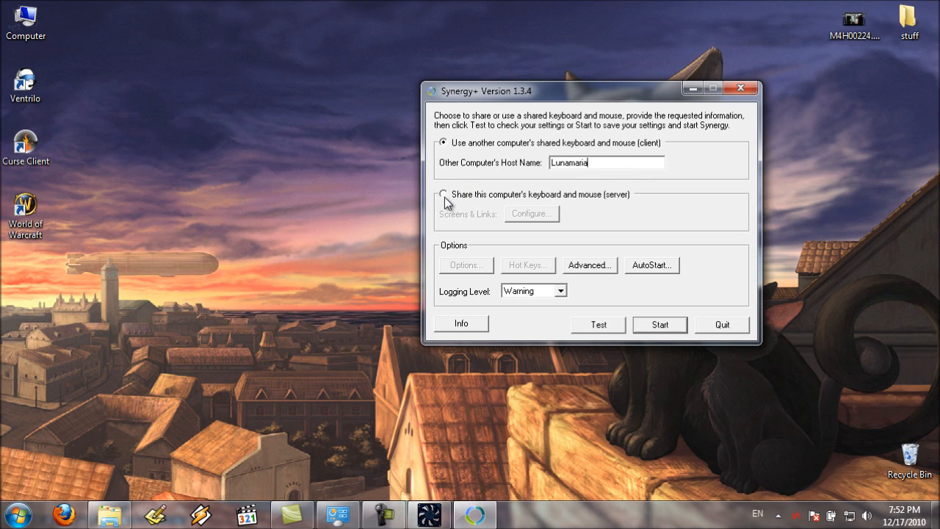
pyautogui.click(443, 193)
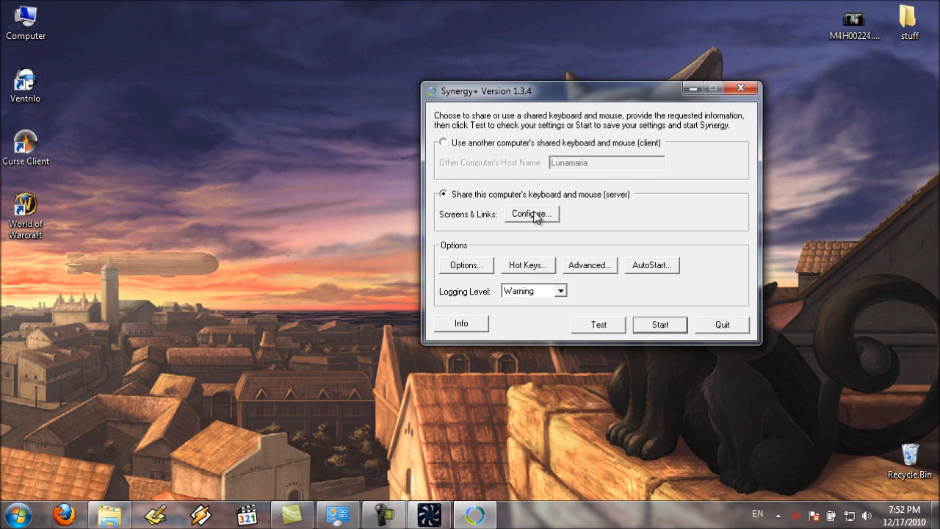
# In Screens & Links, select Lunamaria and begin adding a screen named 'Fortress'.
pyautogui.click(531, 213)
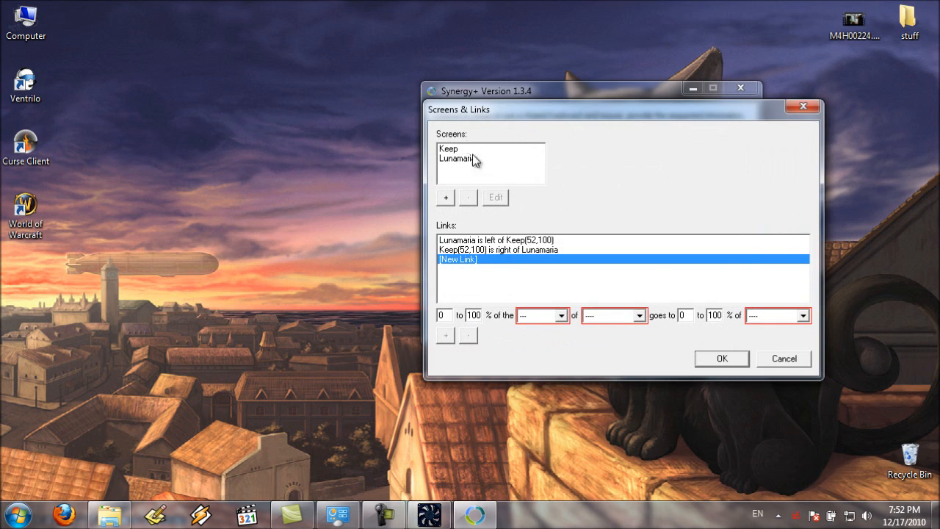
pyautogui.click(455, 158)
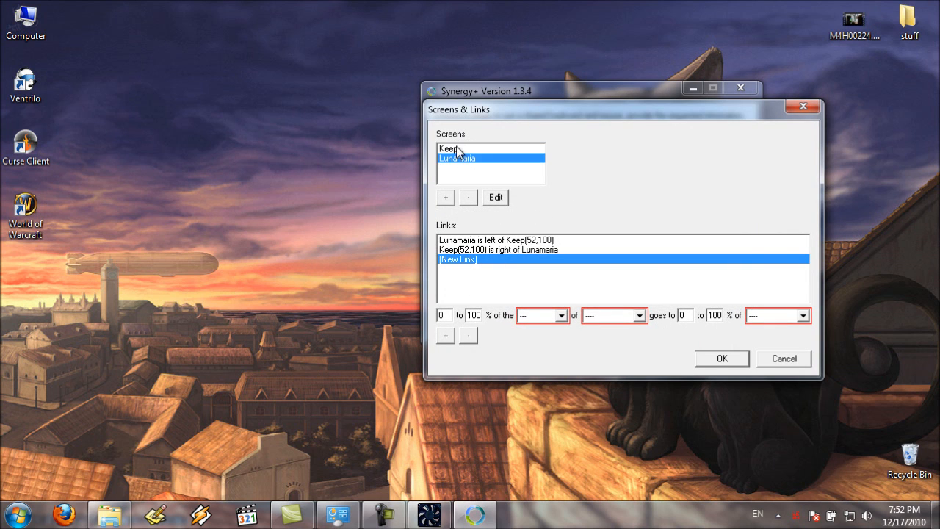
pyautogui.moveTo(447, 201)
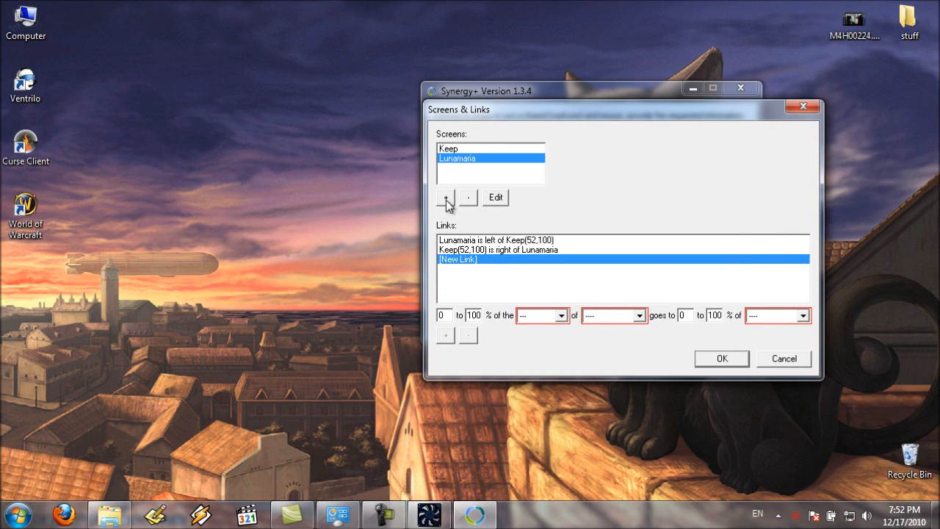
pyautogui.click(444, 196)
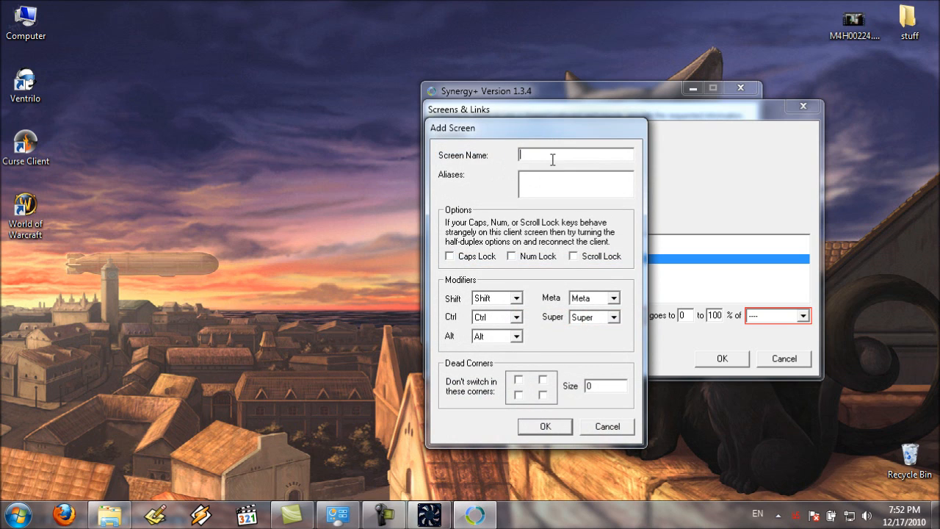
pyautogui.write('Fort')
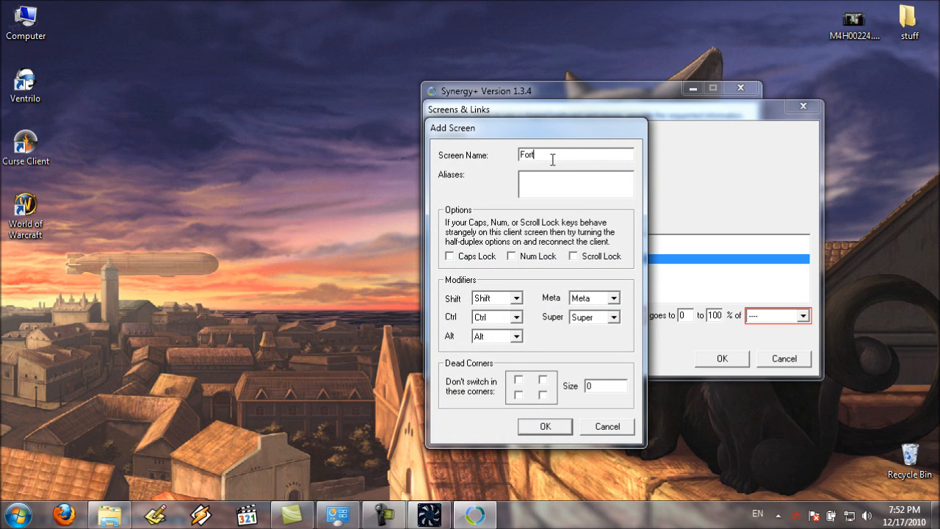
pyautogui.write('ress')
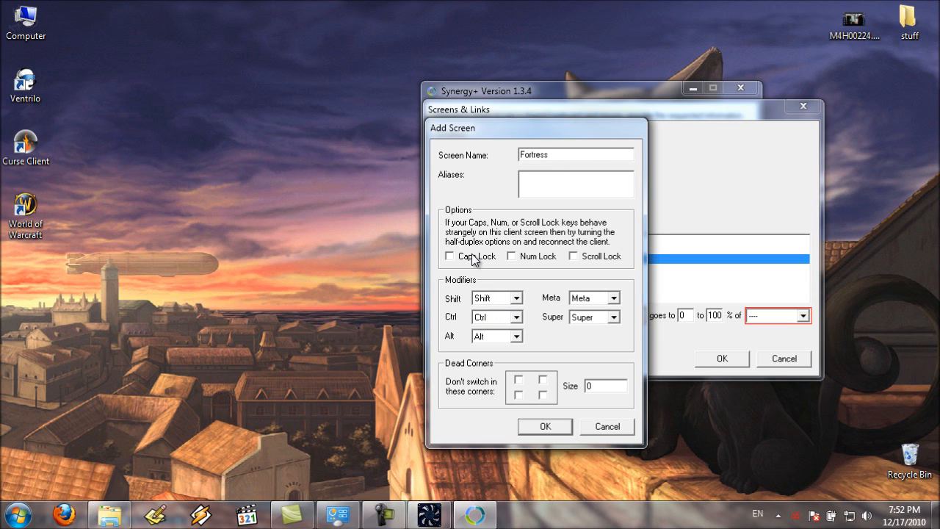
pyautogui.moveTo(576, 267)
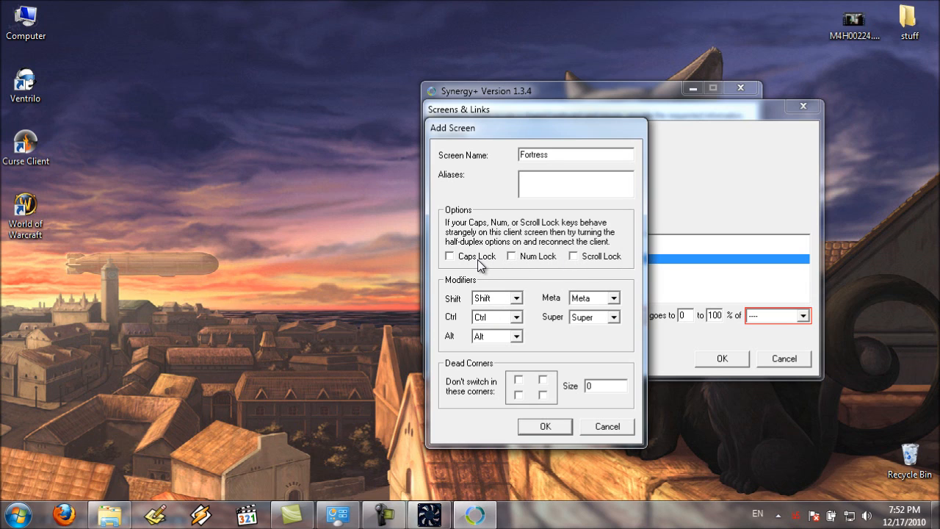
pyautogui.moveTo(615, 299)
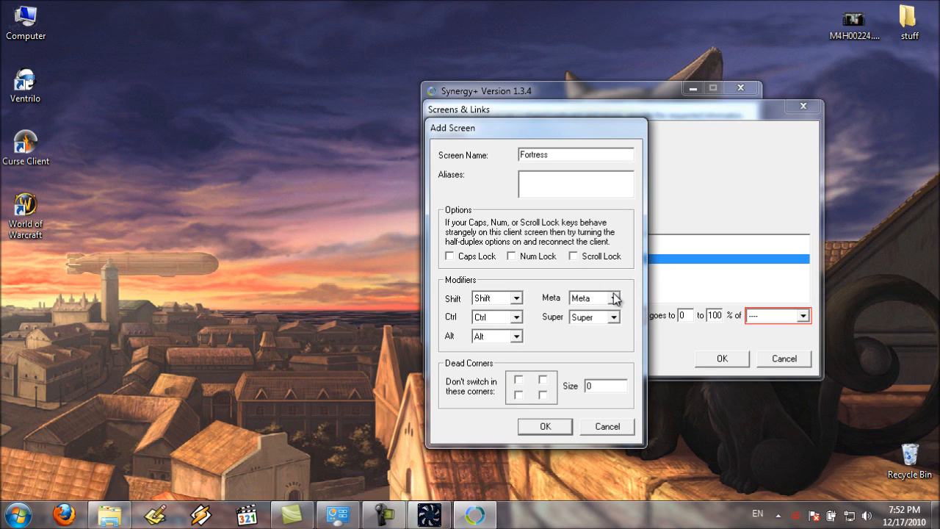
pyautogui.moveTo(502, 303)
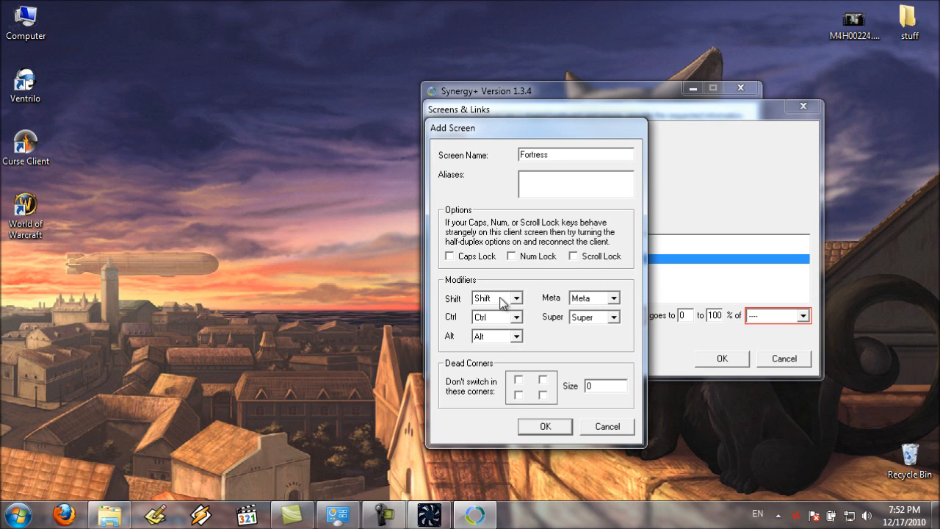
# Try the Shift modifier and bottom-right dead corner options, then cancel the Fortress screen.
pyautogui.click(517, 296)
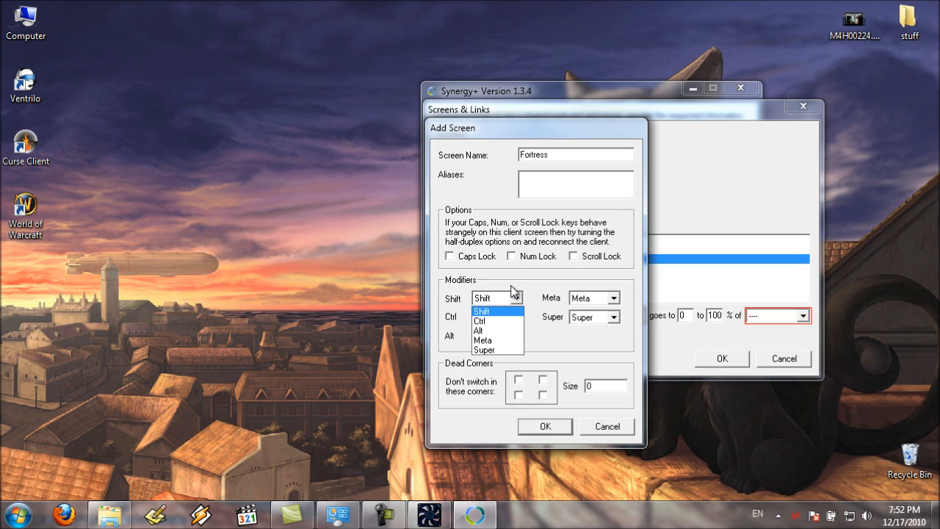
pyautogui.click(482, 296)
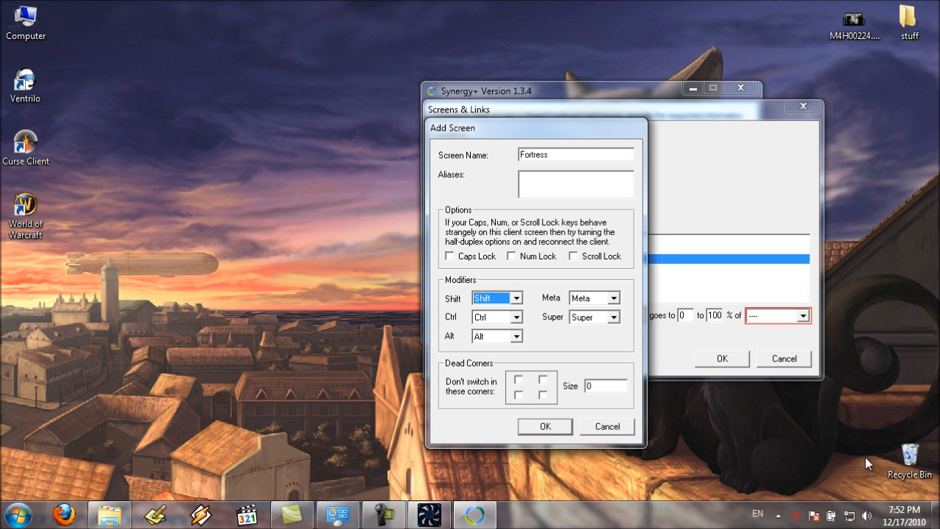
pyautogui.moveTo(859, 247)
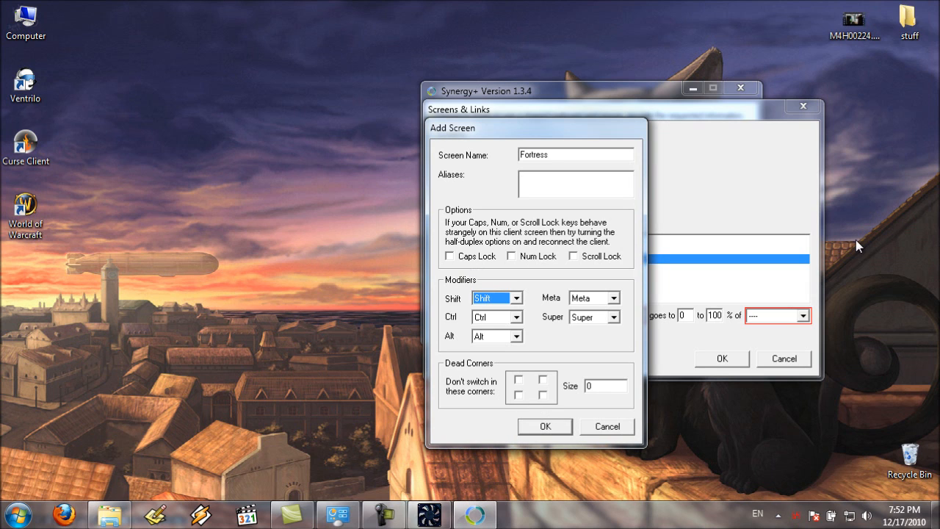
pyautogui.click(544, 399)
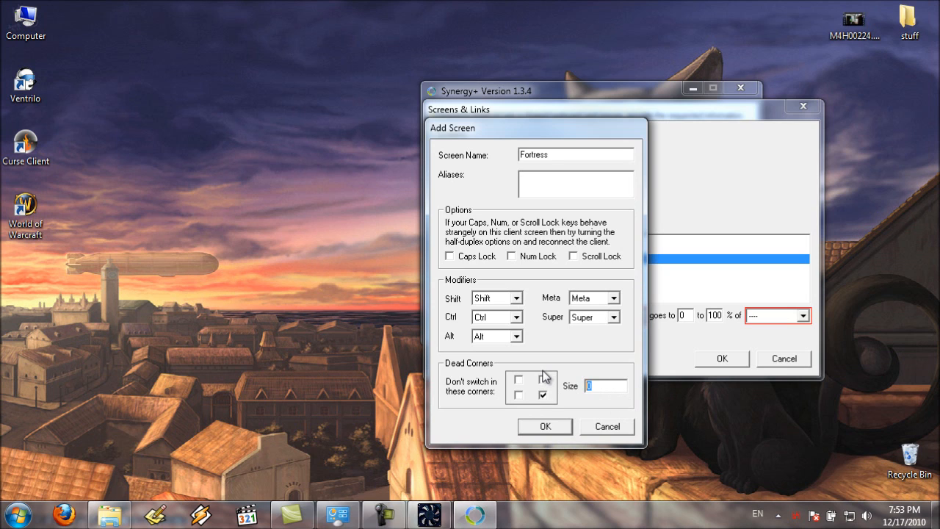
pyautogui.click(542, 395)
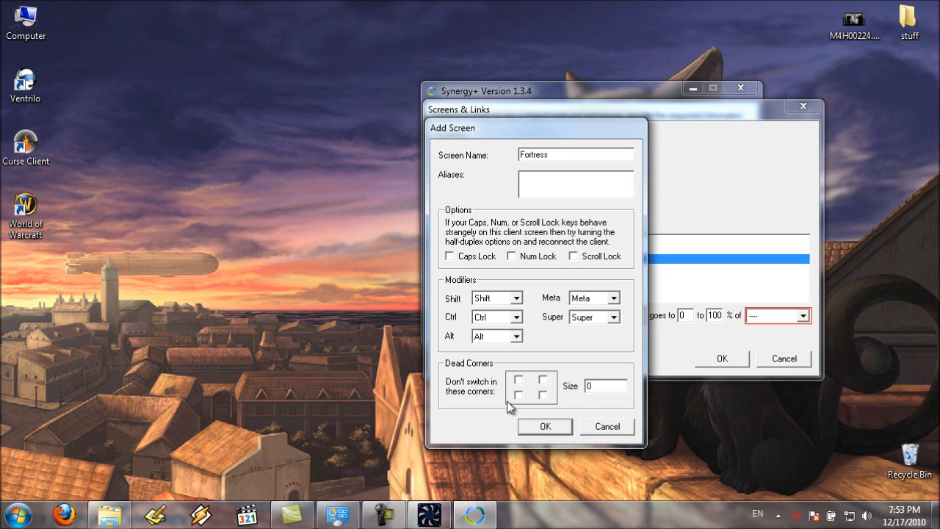
pyautogui.moveTo(593, 408)
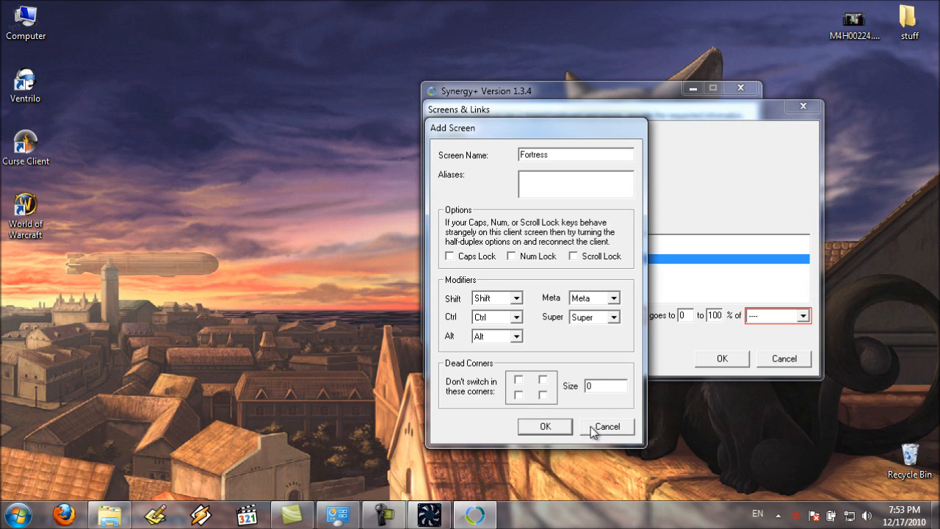
pyautogui.click(605, 426)
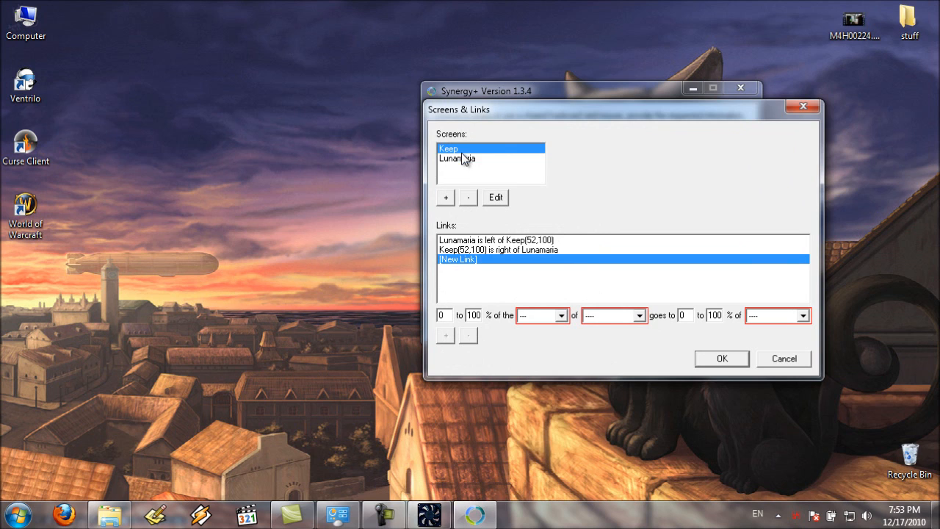
# Review the links Lunamaria left of Keep and Keep right of Lunamaria, then start a new link.
pyautogui.click(456, 159)
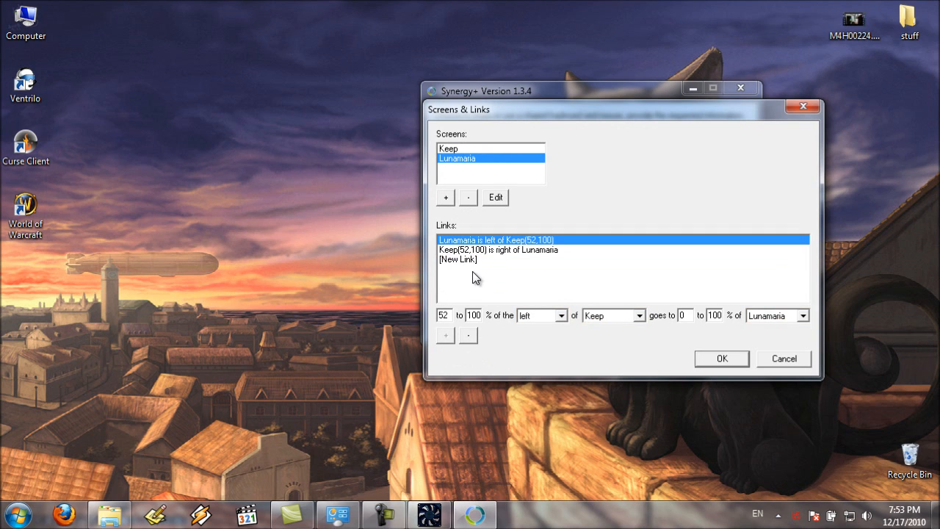
pyautogui.click(497, 250)
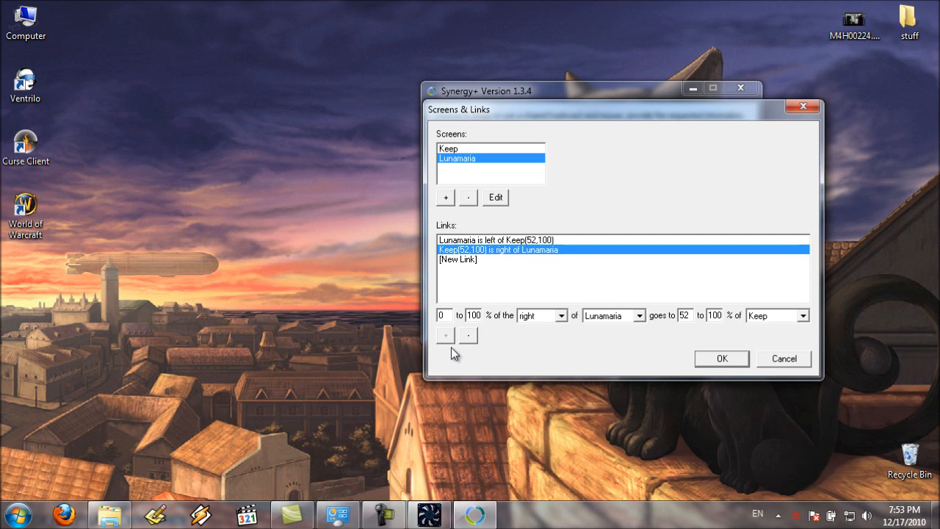
pyautogui.click(458, 258)
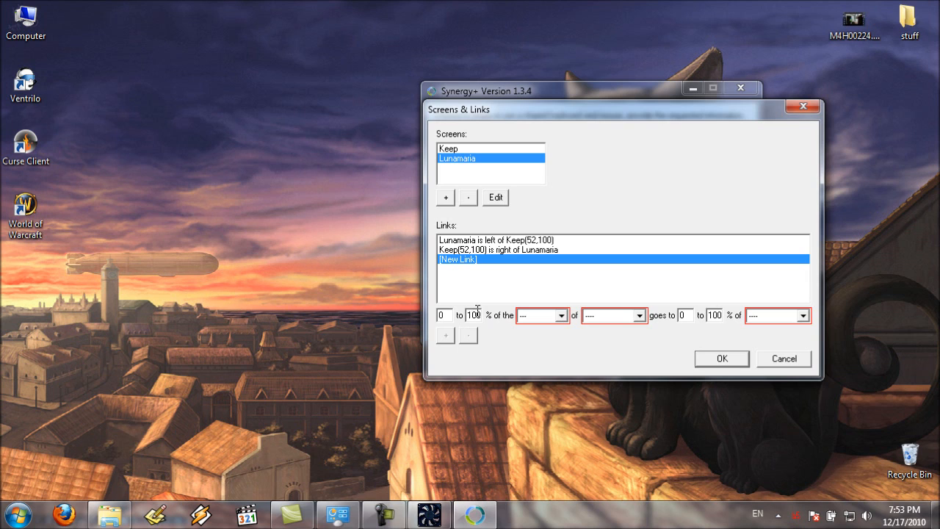
pyautogui.moveTo(529, 321)
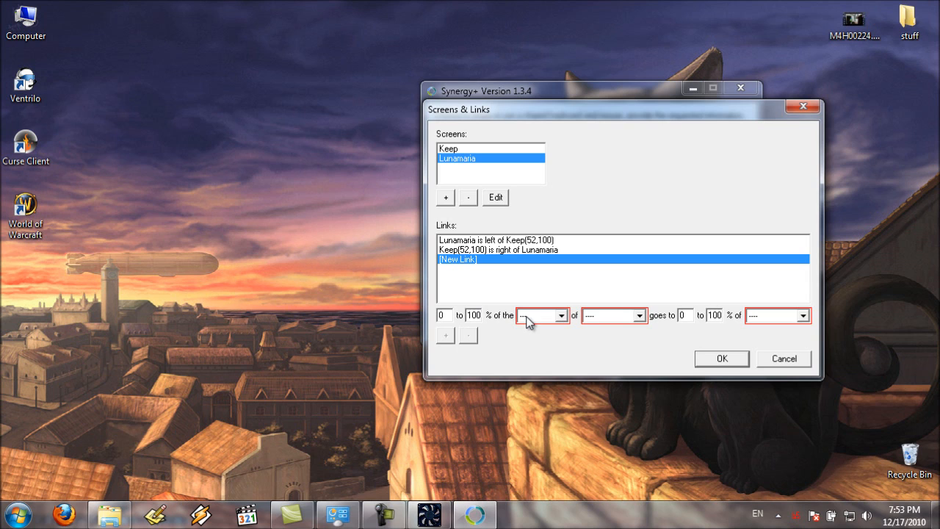
# Set the new link's top edge to Keep and set the Keep link's range to 52–100%.
pyautogui.click(564, 314)
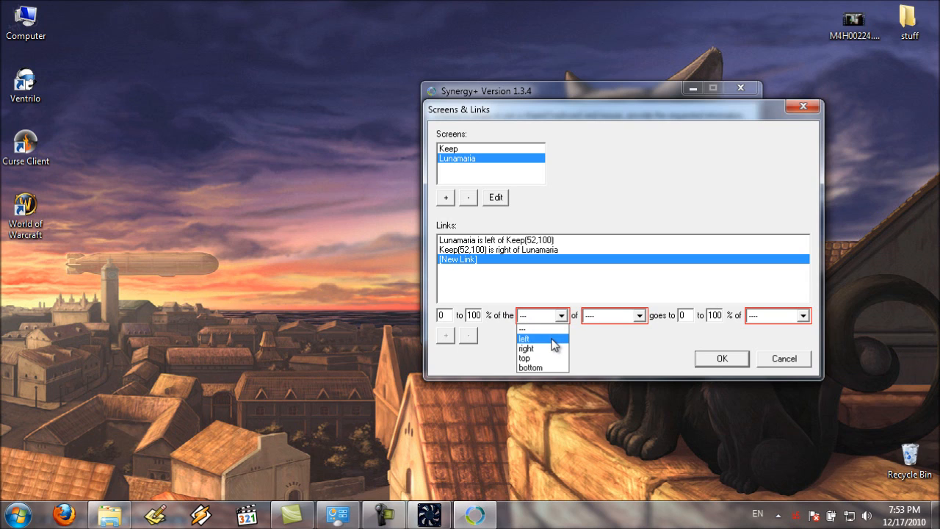
pyautogui.click(542, 358)
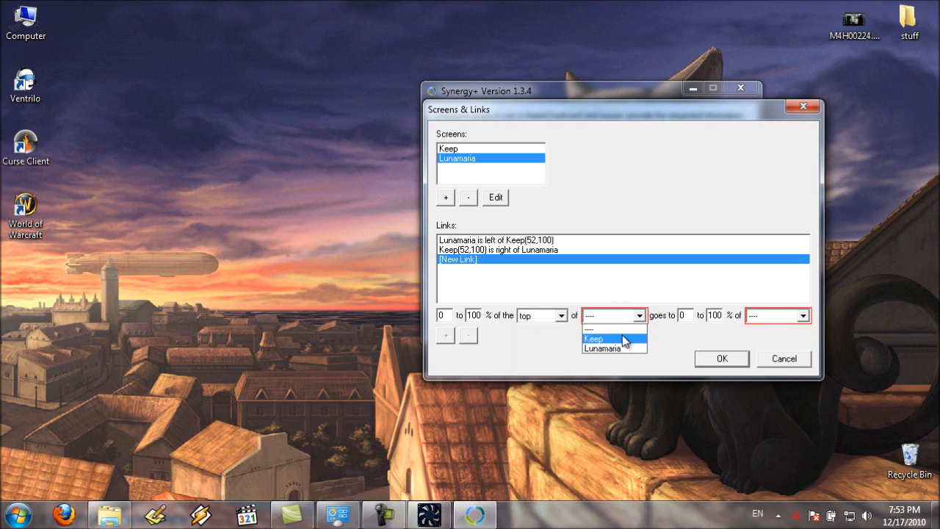
pyautogui.click(593, 337)
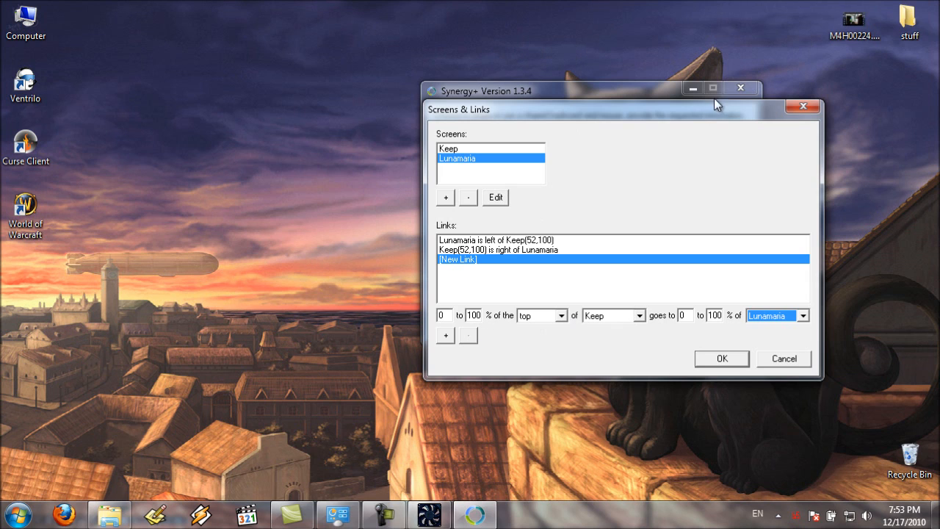
pyautogui.moveTo(449, 462)
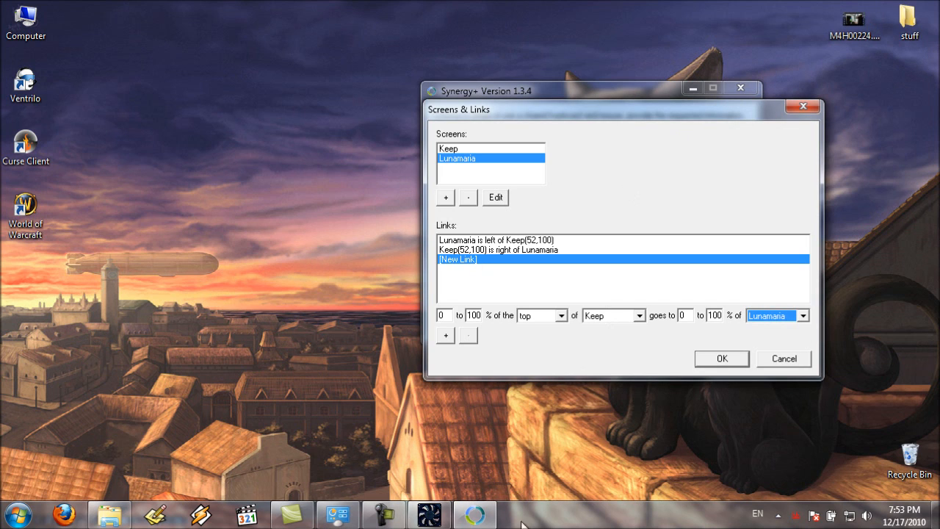
pyautogui.moveTo(604, 340)
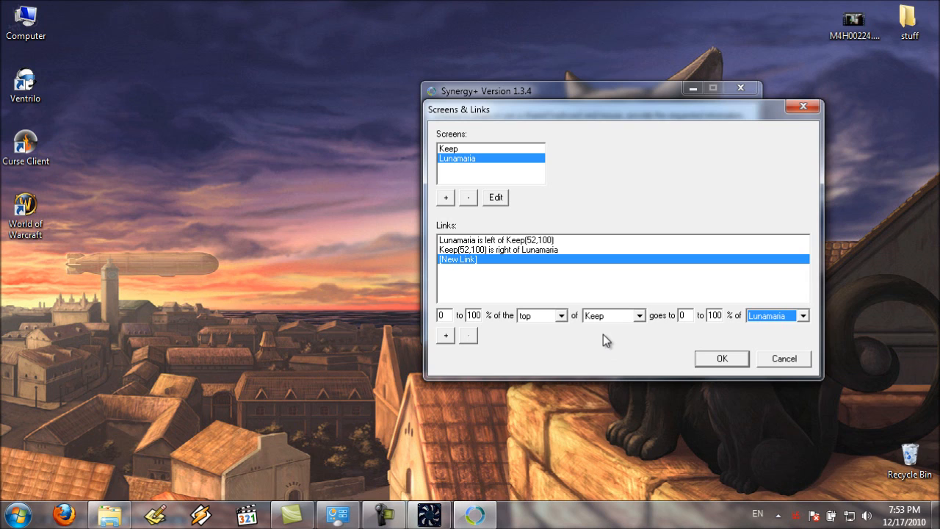
pyautogui.moveTo(511, 253)
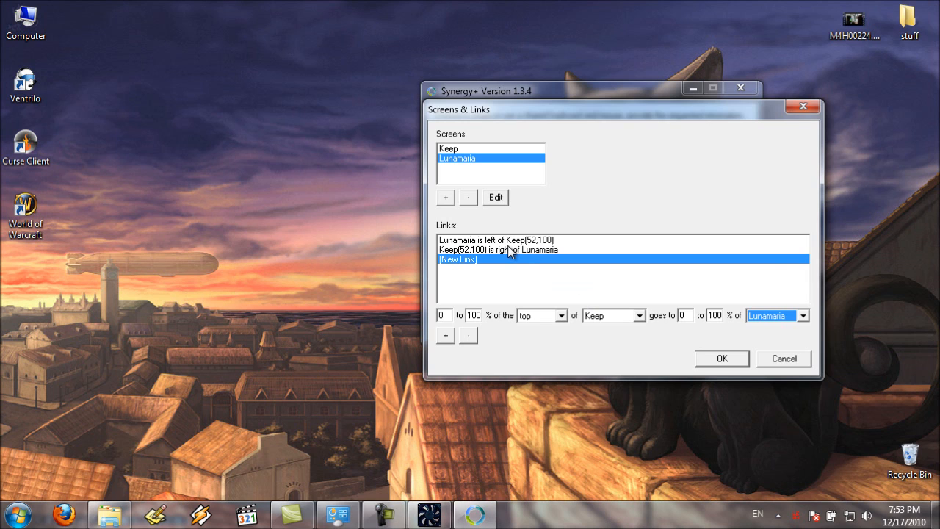
pyautogui.click(496, 249)
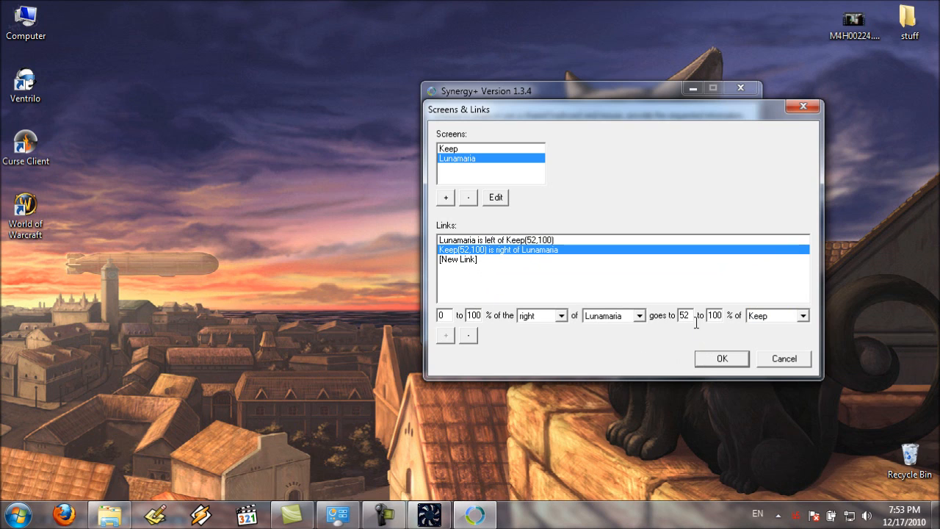
pyautogui.moveTo(497, 349)
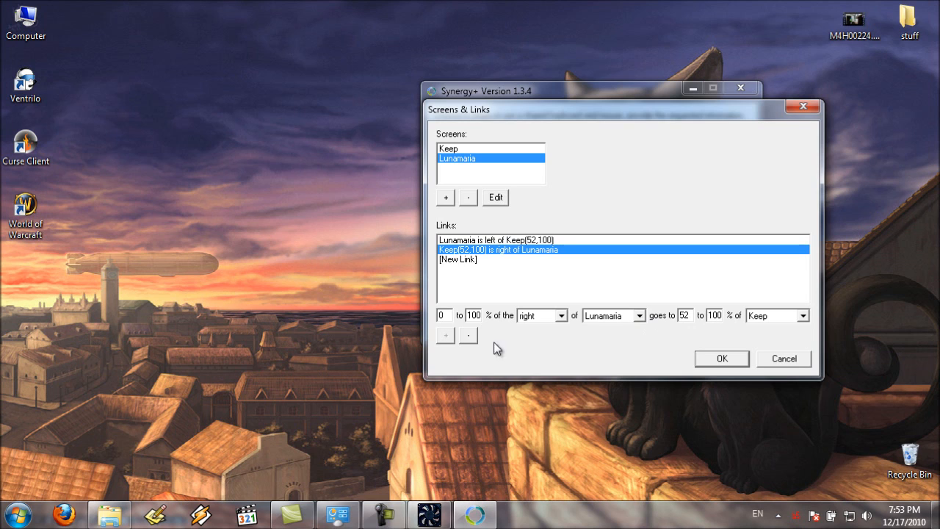
pyautogui.moveTo(35, 256)
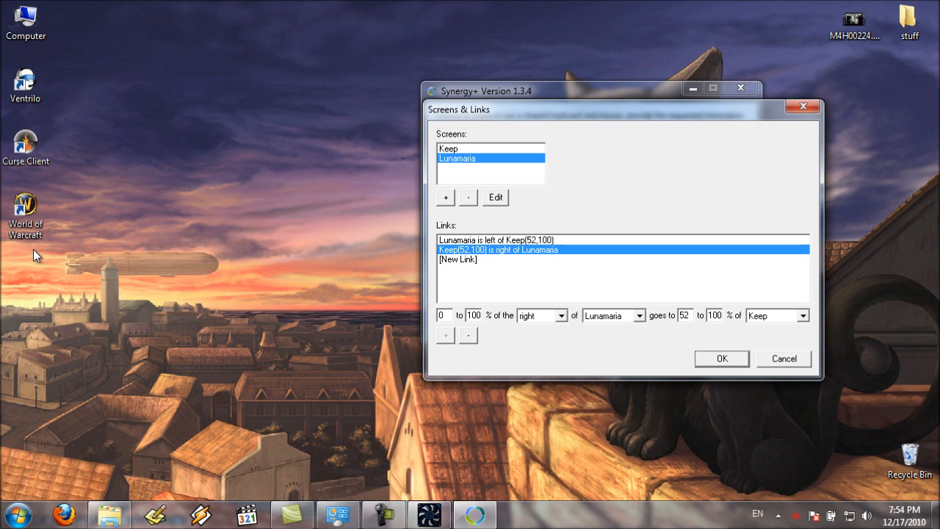
pyautogui.moveTo(909, 24)
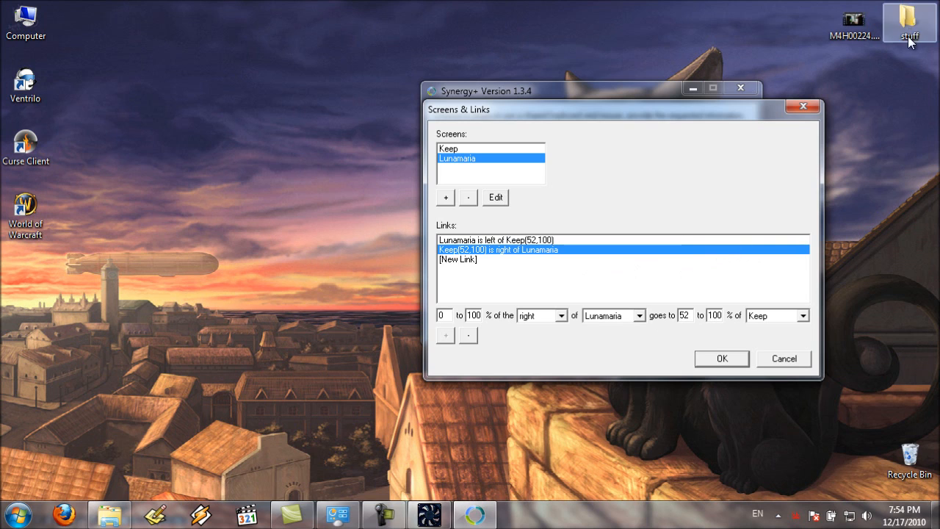
pyautogui.moveTo(937, 288)
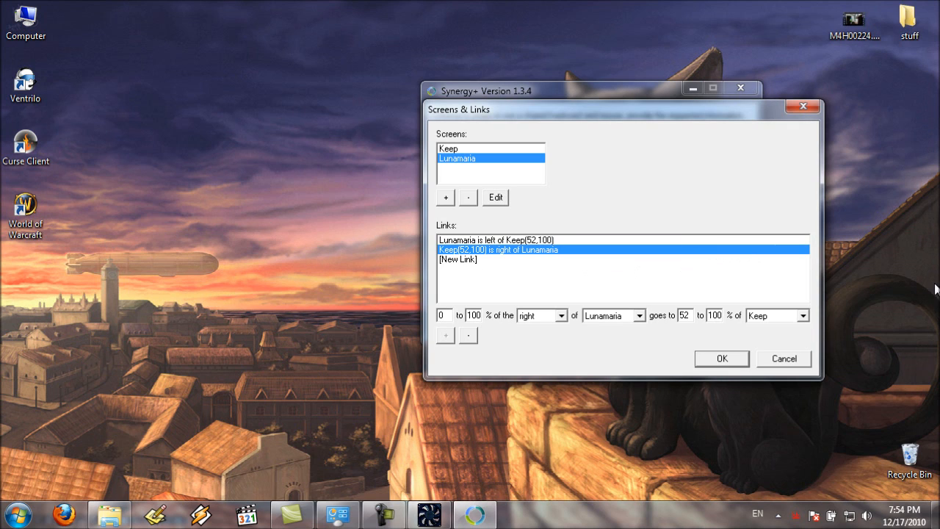
pyautogui.moveTo(859, 304)
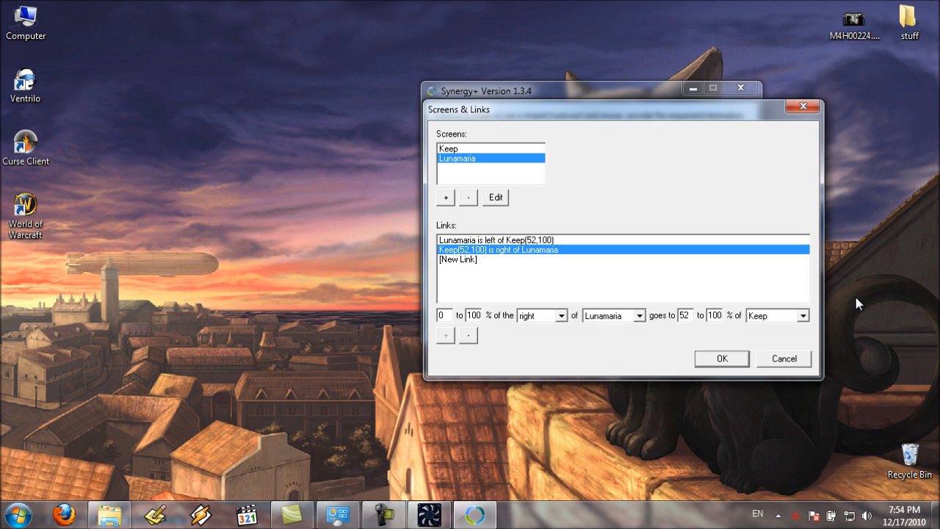
pyautogui.moveTo(681, 314)
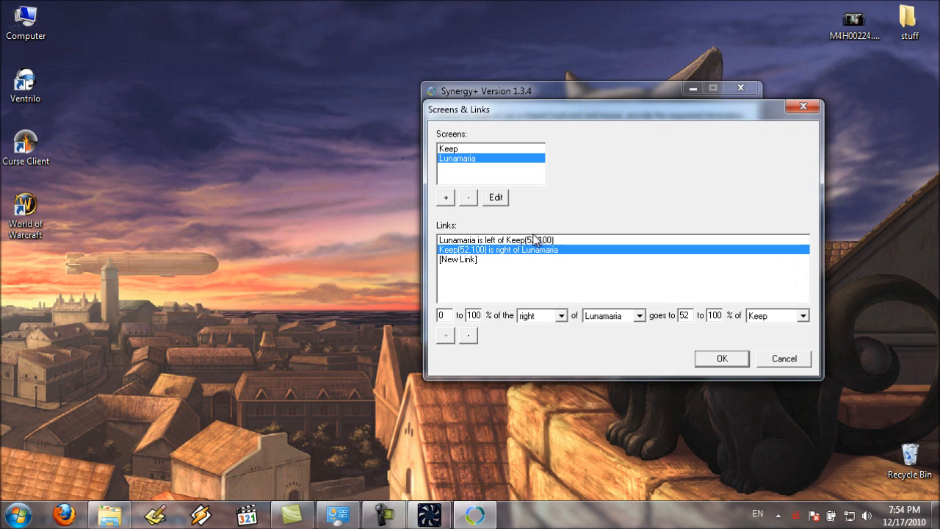
# Add a test link from Lunamaria's left edge to Keep.
pyautogui.click(499, 239)
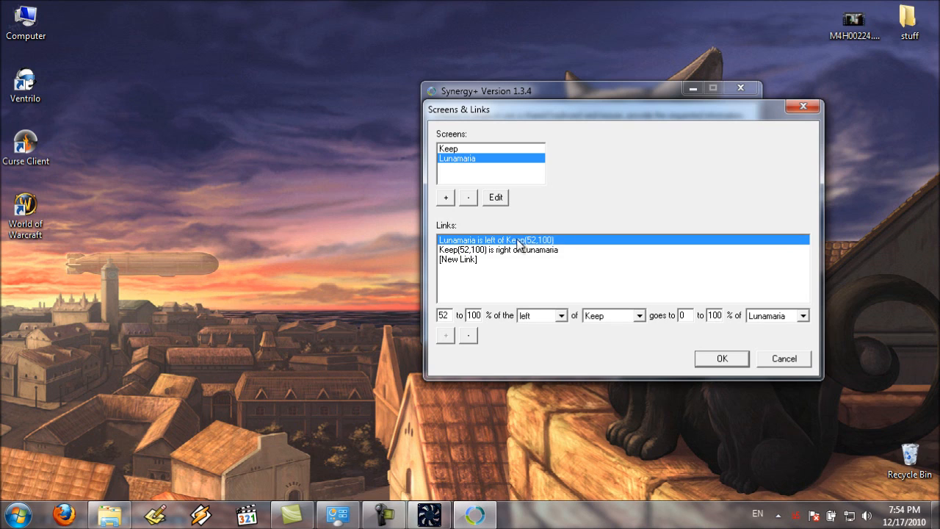
pyautogui.moveTo(511, 247)
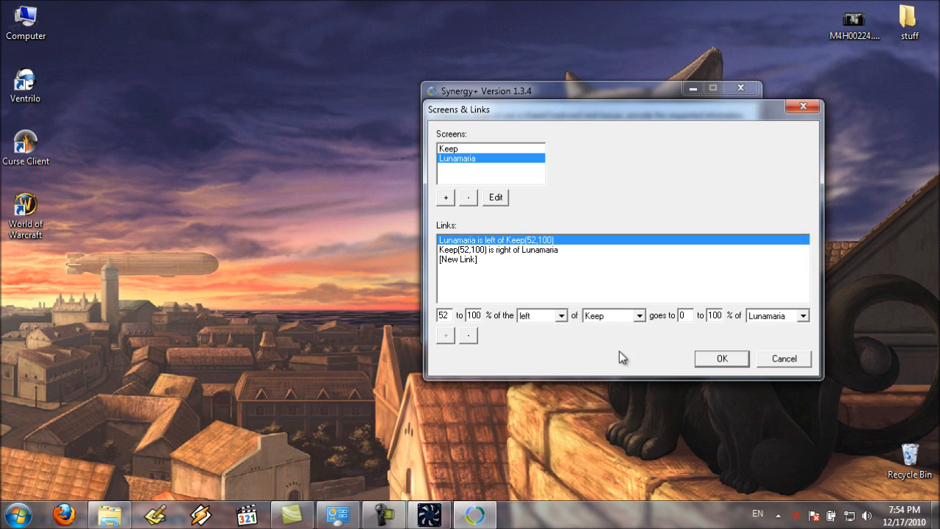
pyautogui.click(498, 250)
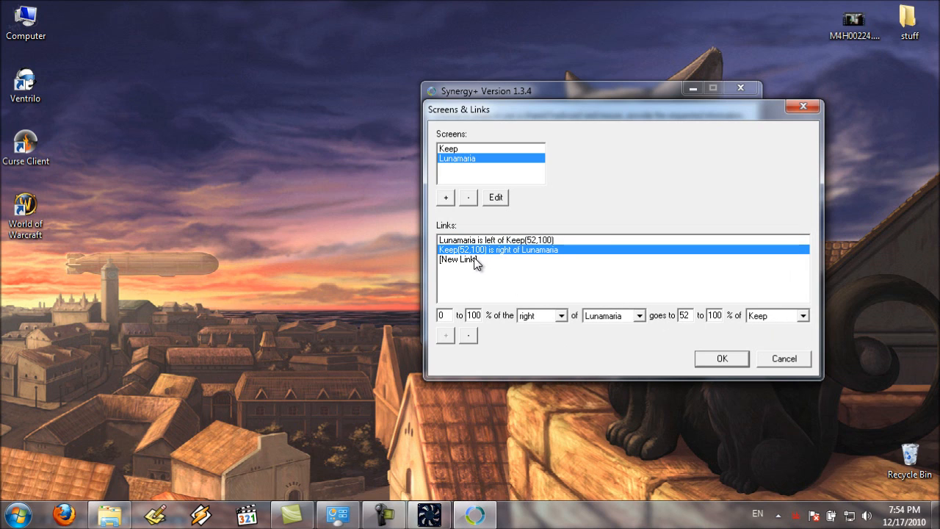
pyautogui.click(458, 258)
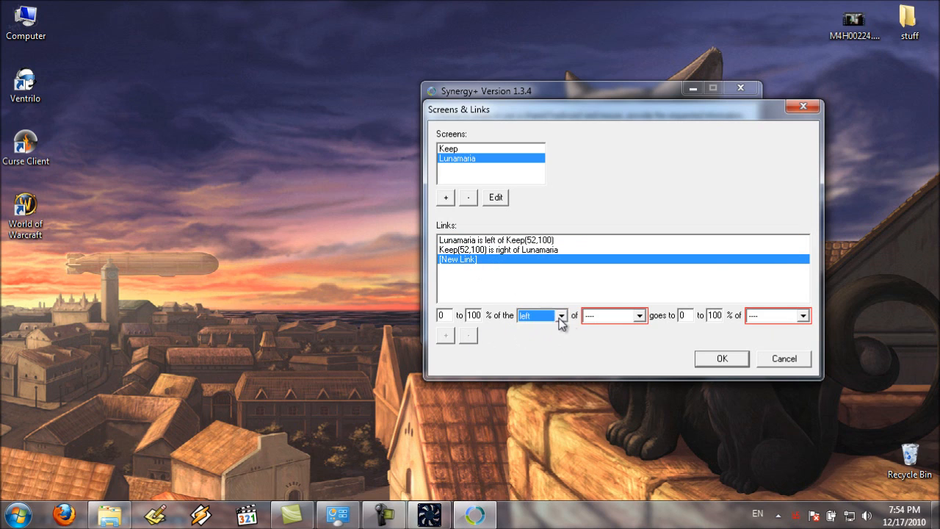
pyautogui.click(638, 314)
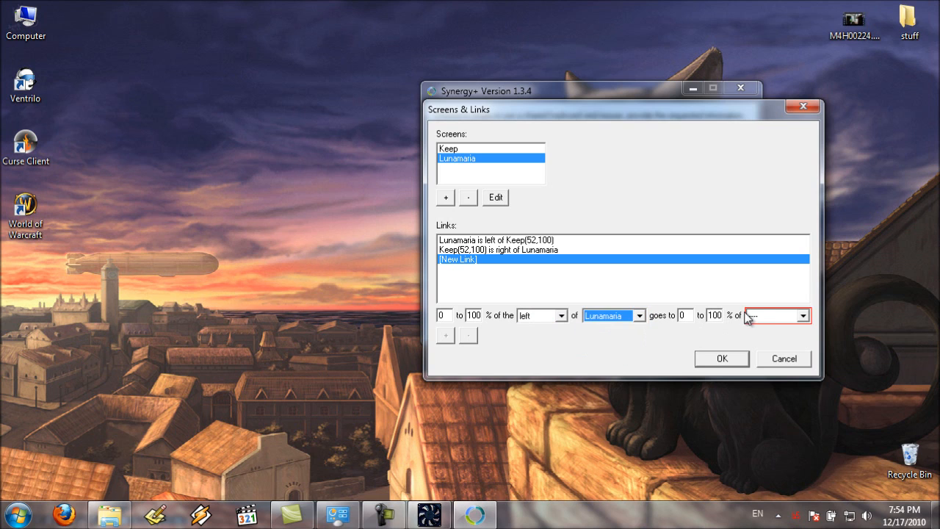
pyautogui.click(775, 314)
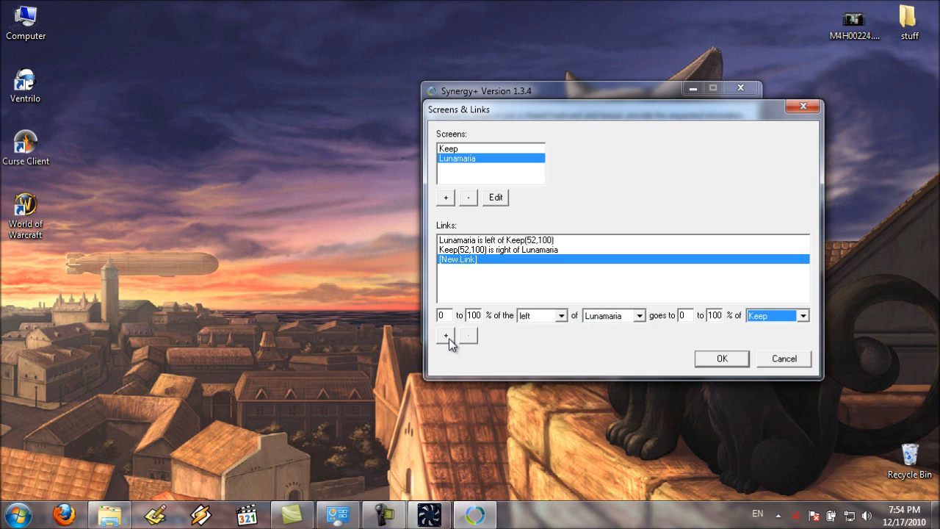
pyautogui.click(445, 335)
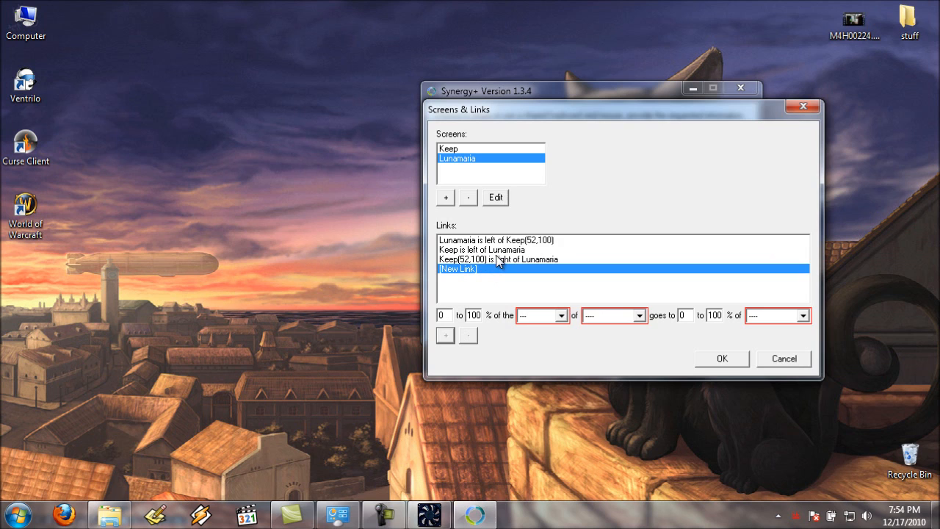
# Remove the extra Keep–Lunamaria link and save the two remaining links with OK.
pyautogui.click(481, 249)
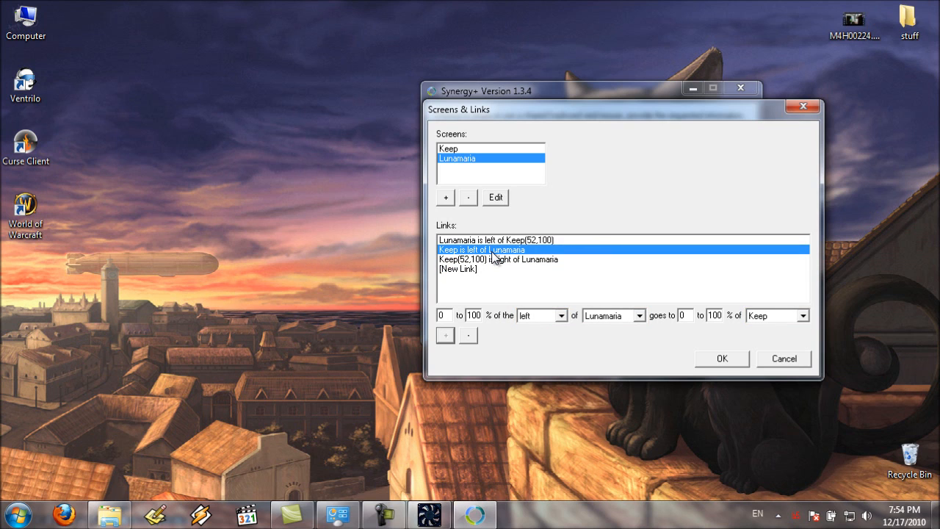
pyautogui.moveTo(478, 335)
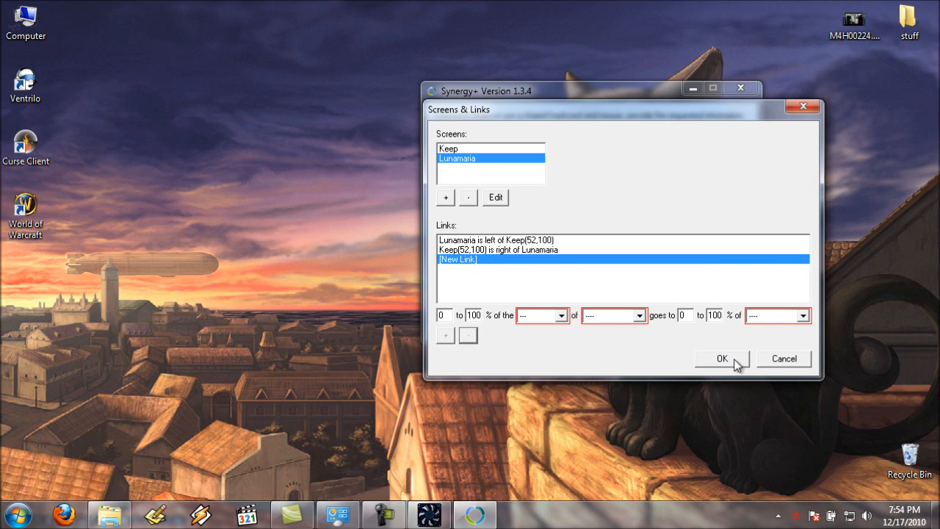
pyautogui.click(723, 358)
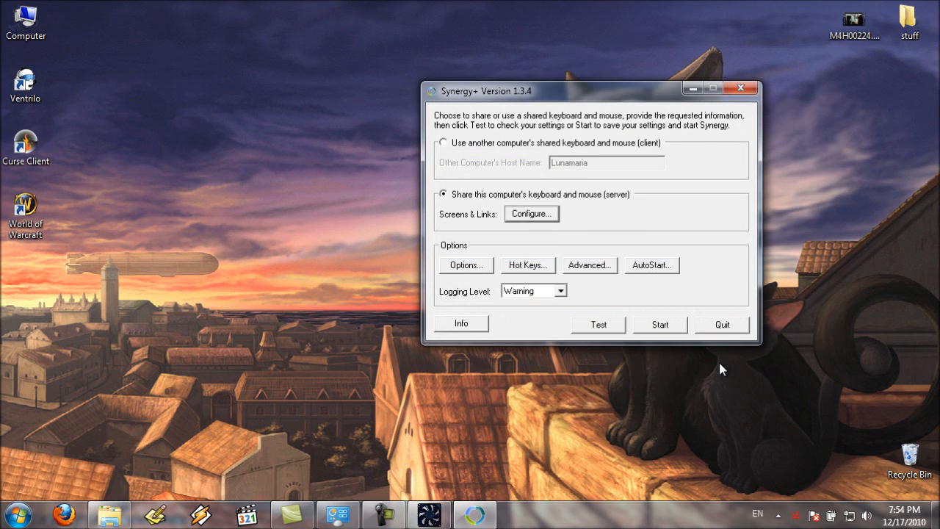
pyautogui.moveTo(468, 265)
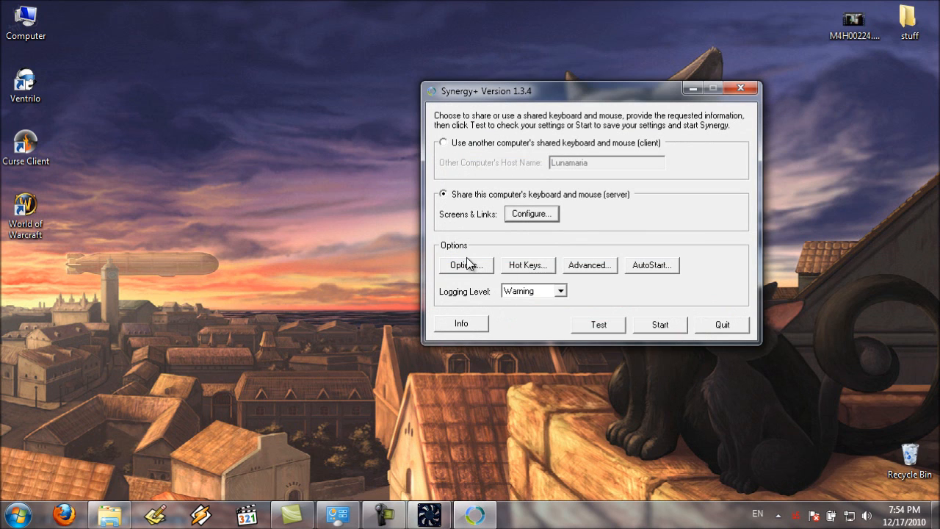
pyautogui.moveTo(664, 326)
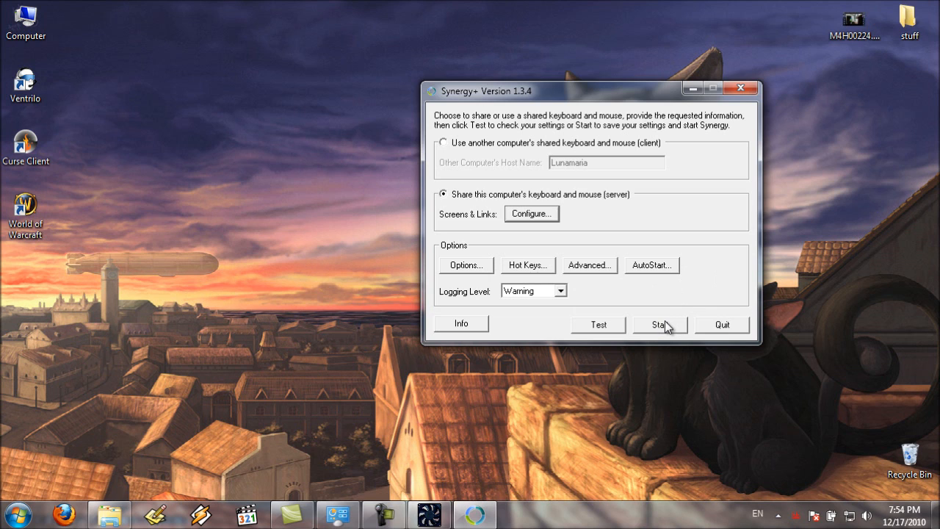
# Start Synergy with the current server settings and quit the setup window.
pyautogui.click(444, 143)
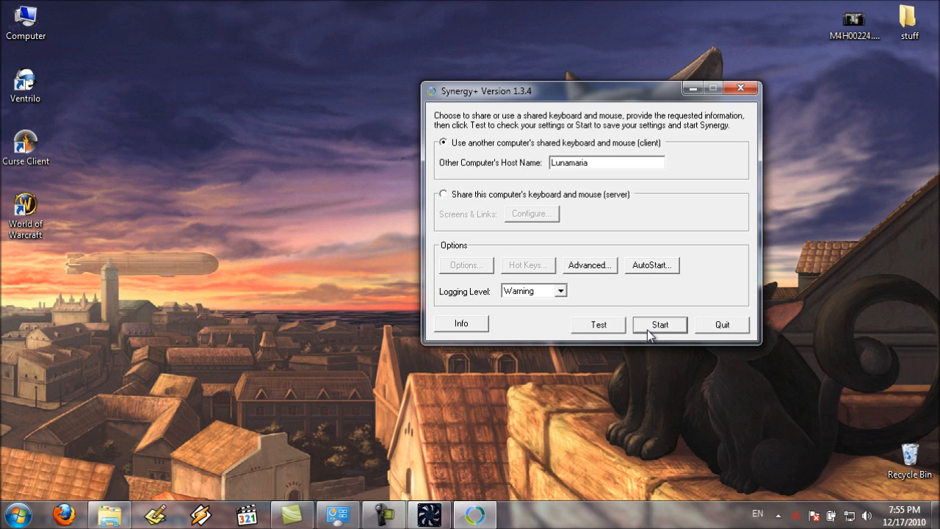
pyautogui.moveTo(719, 331)
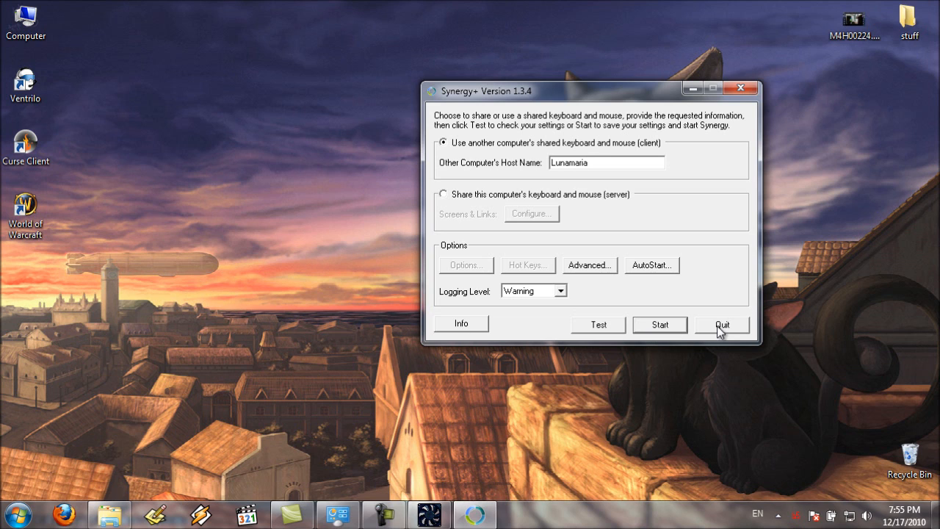
pyautogui.click(720, 324)
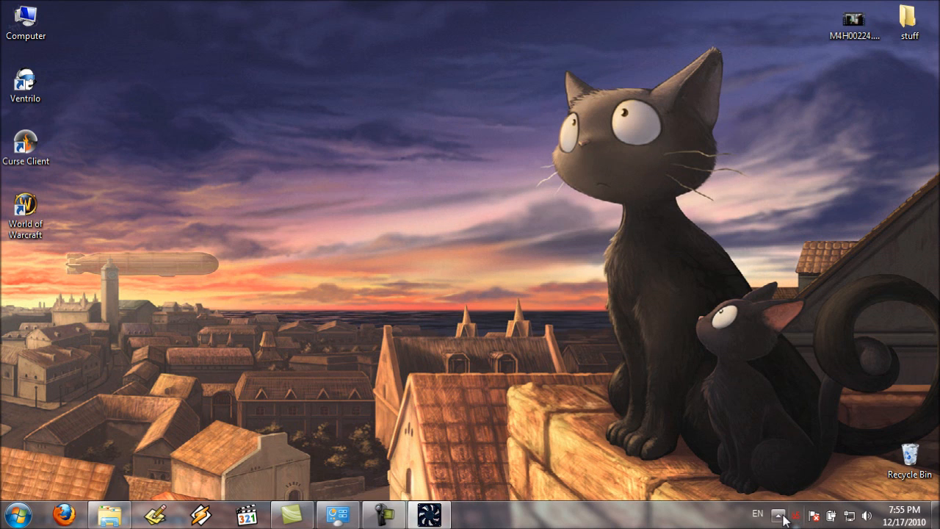
pyautogui.click(777, 514)
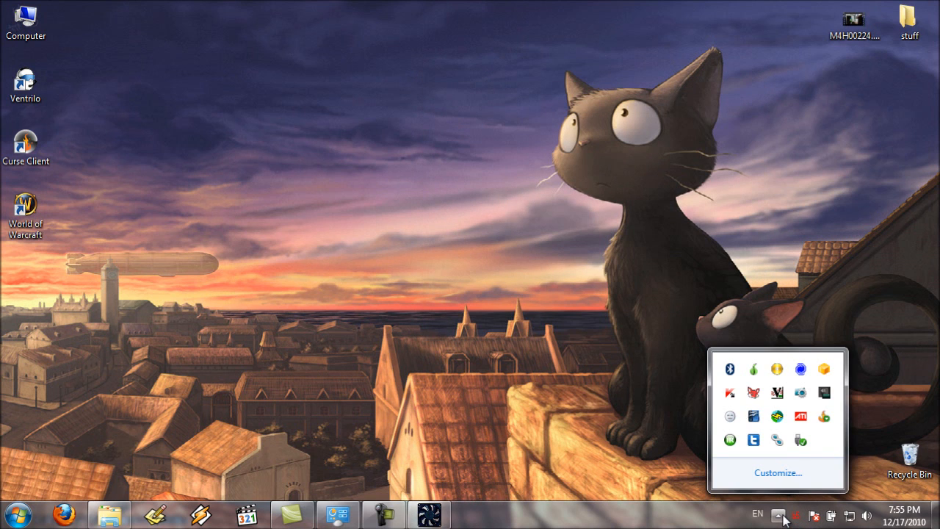
pyautogui.moveTo(775, 417)
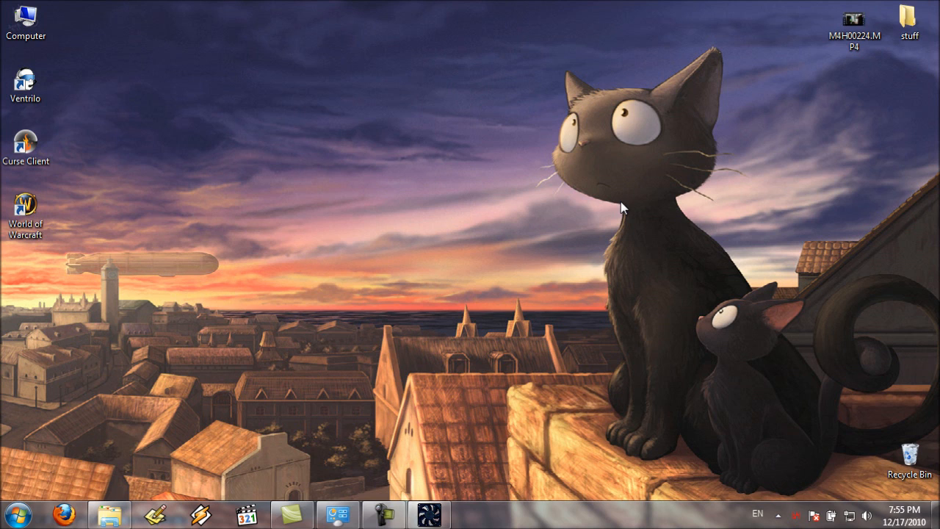
pyautogui.moveTo(192, 504)
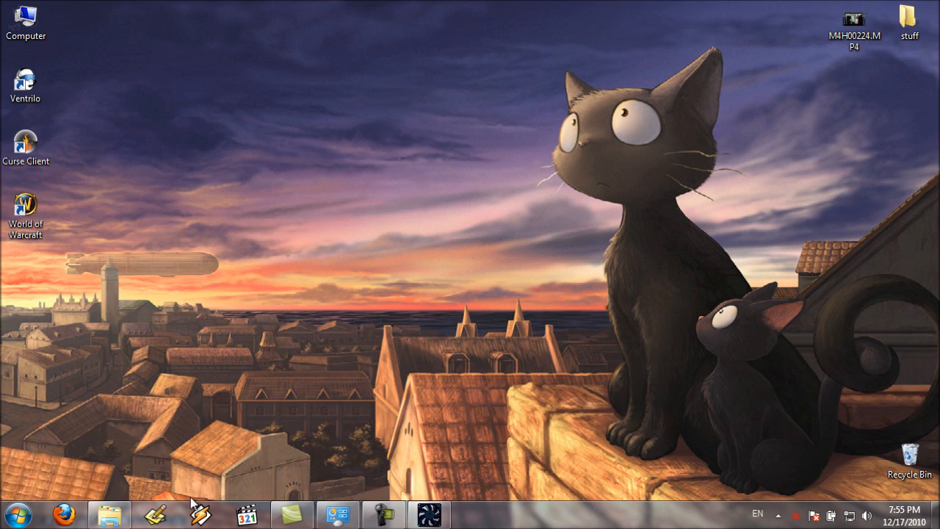